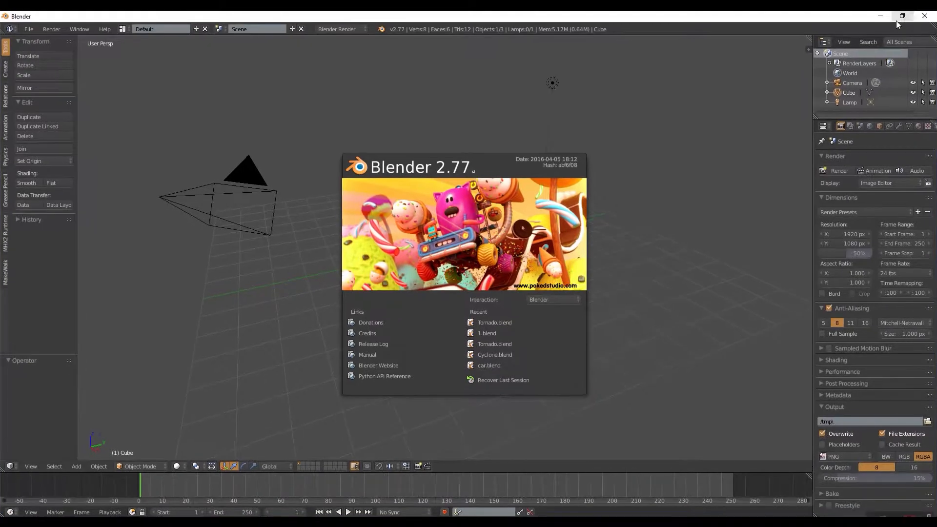
Switch the render engine to Cycles, delete the default cube and add a plane
left_click(337, 28)
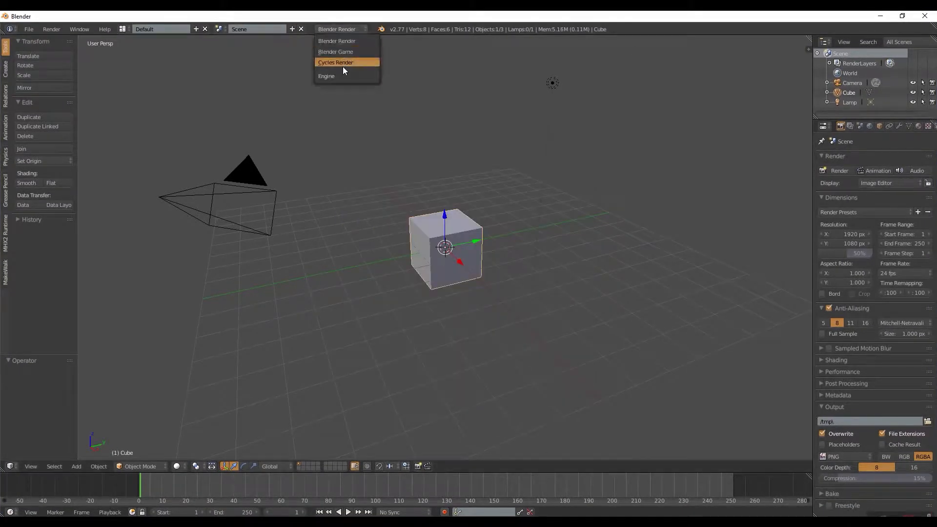
left_click(336, 63)
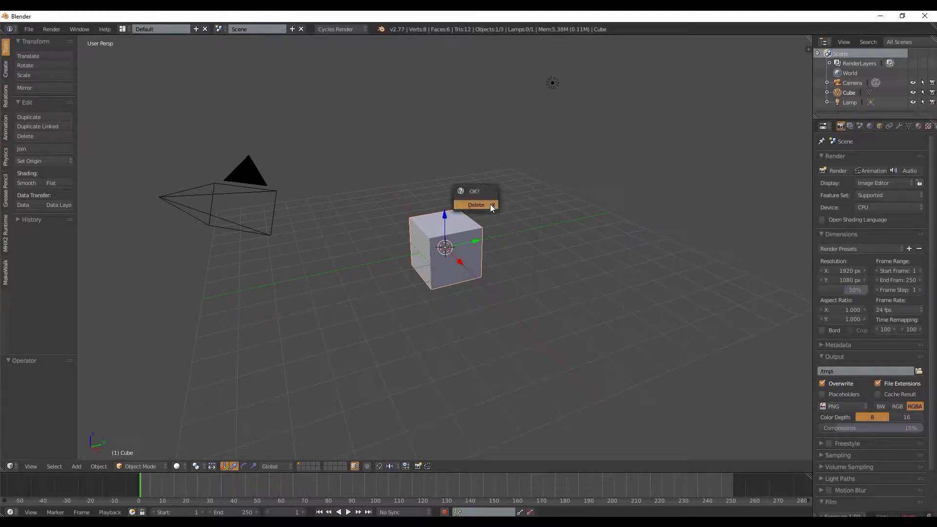
left_click(476, 205)
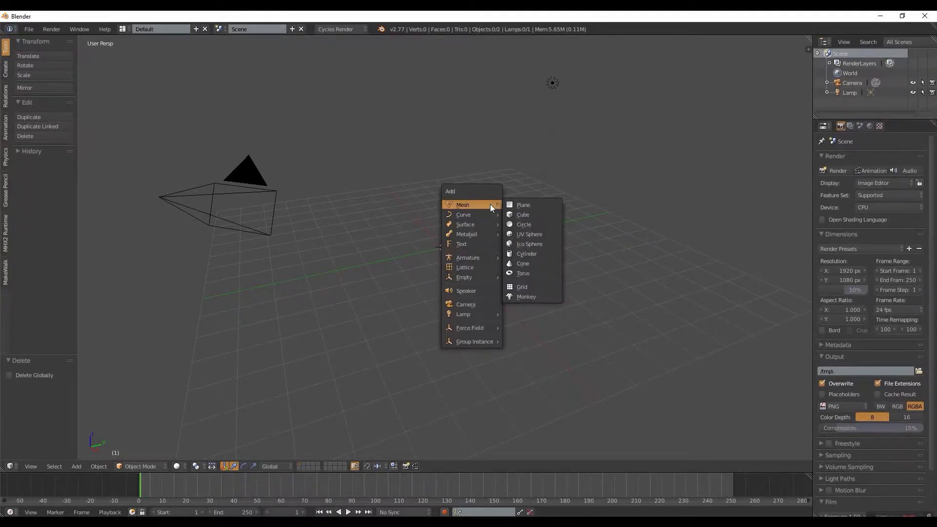
left_click(523, 205)
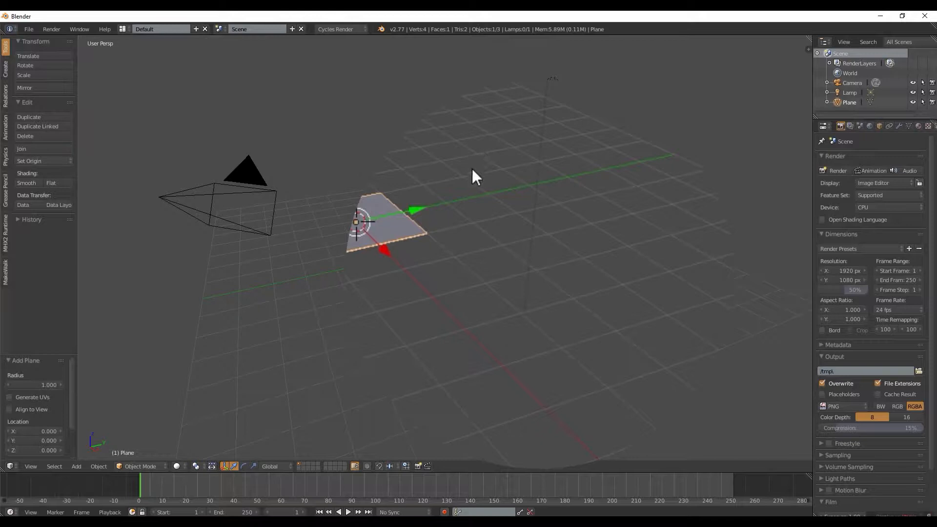
Apply Quick Smoke to the plane via the command search
key("space")
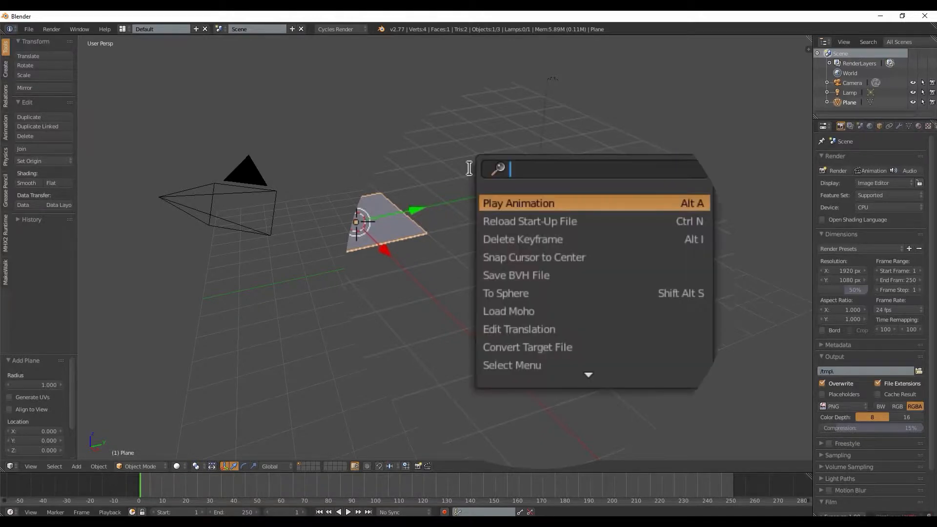
type("q")
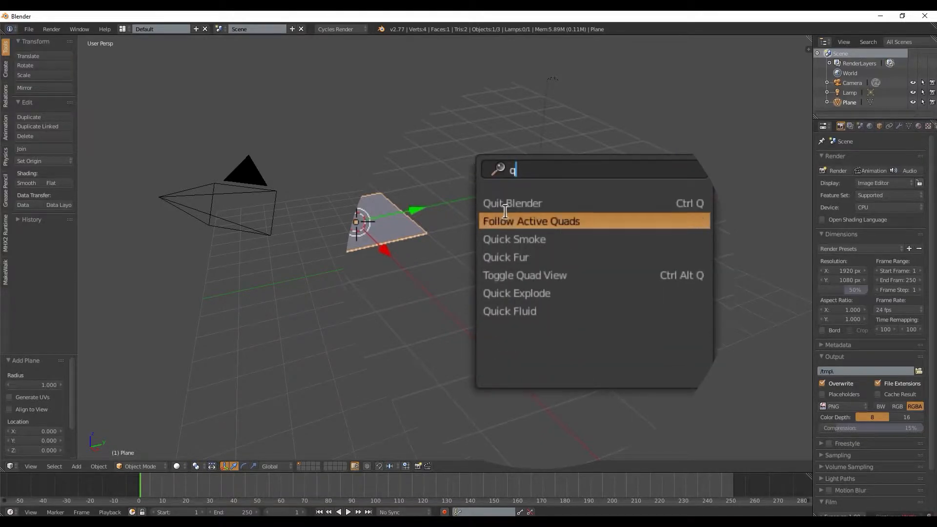
left_click(514, 239)
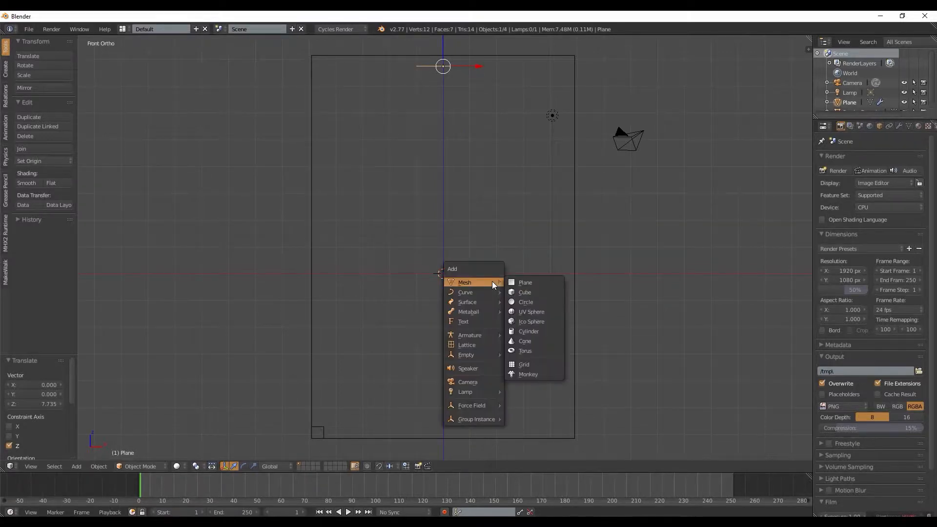
mouse_move(449, 484)
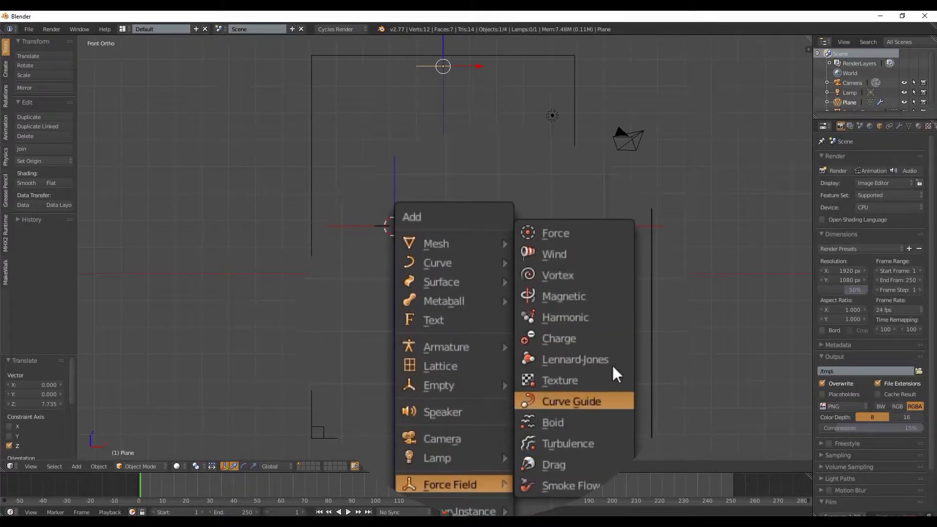
Add a vortex force field to swirl the smoke
left_click(557, 275)
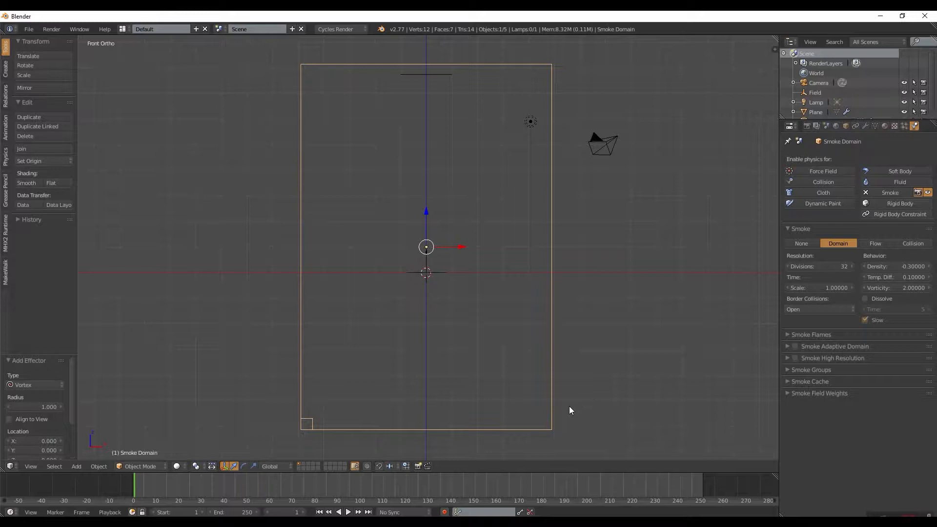
Preview the smoke simulation once and return to the start frame
left_click(342, 512)
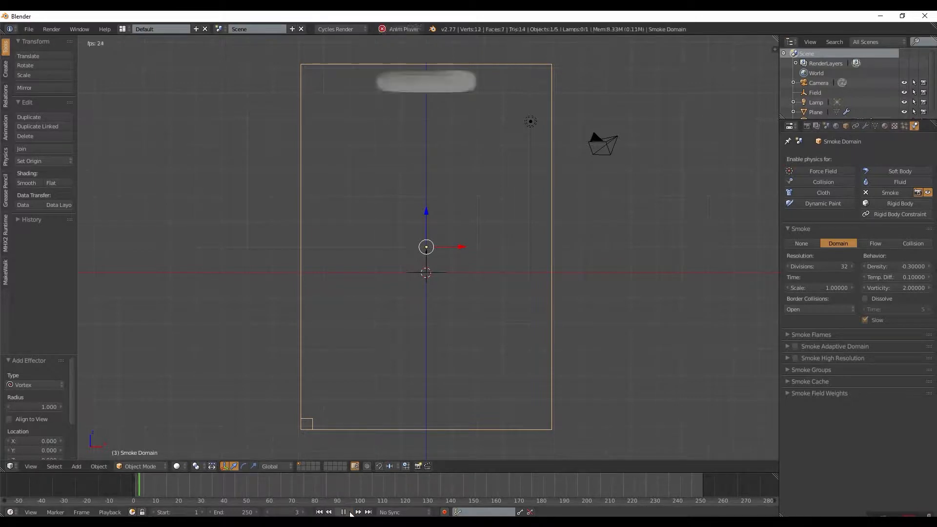
left_click(344, 513)
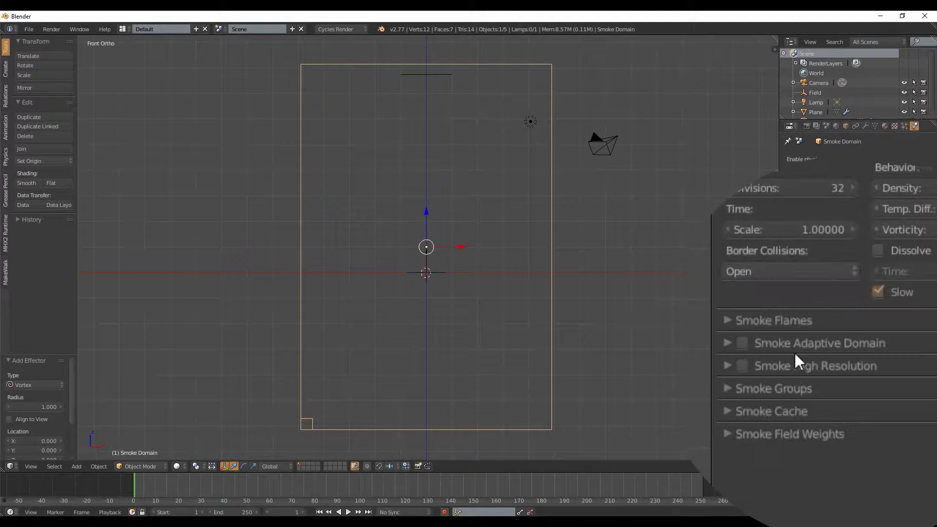
Enable Smoke High Resolution on the domain and replay the simulation
left_click(728, 365)
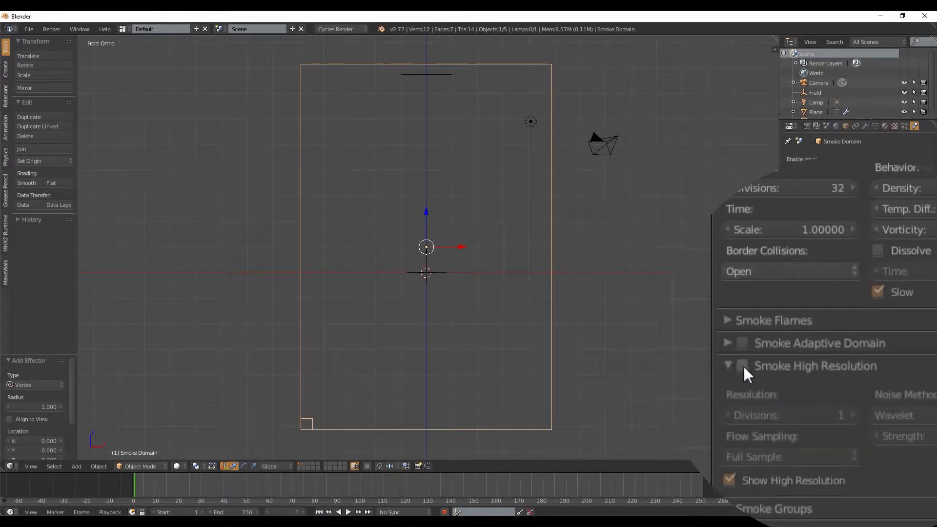
left_click(742, 366)
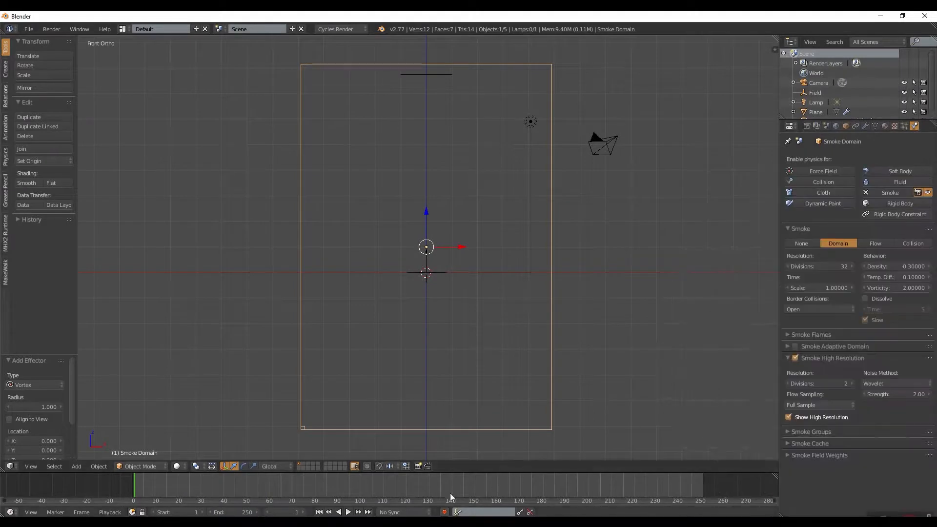
left_click(347, 512)
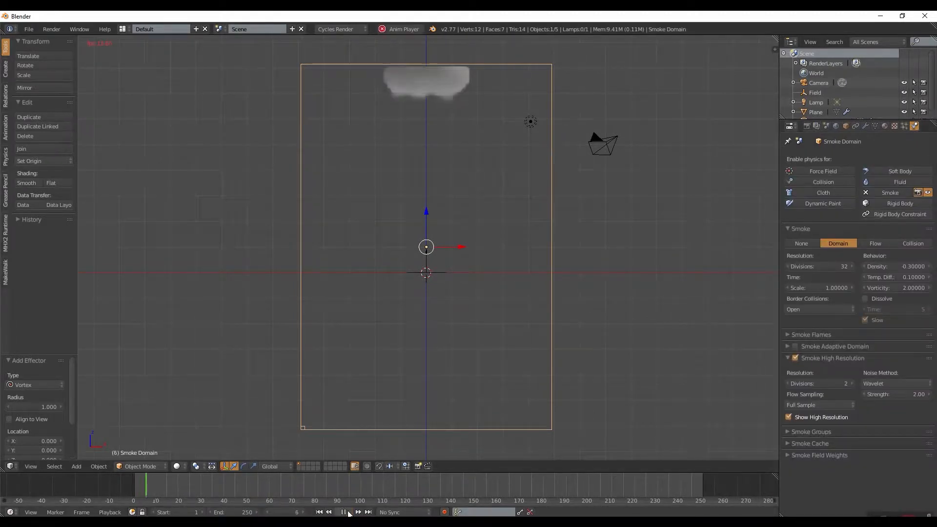
left_click(342, 512)
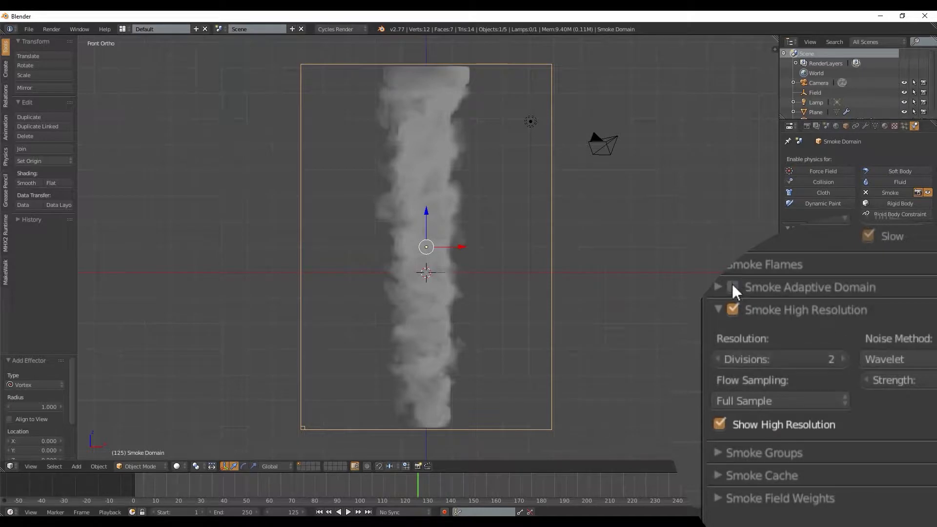
Enable Smoke Adaptive Domain and raise the high-resolution divisions to 6
left_click(734, 287)
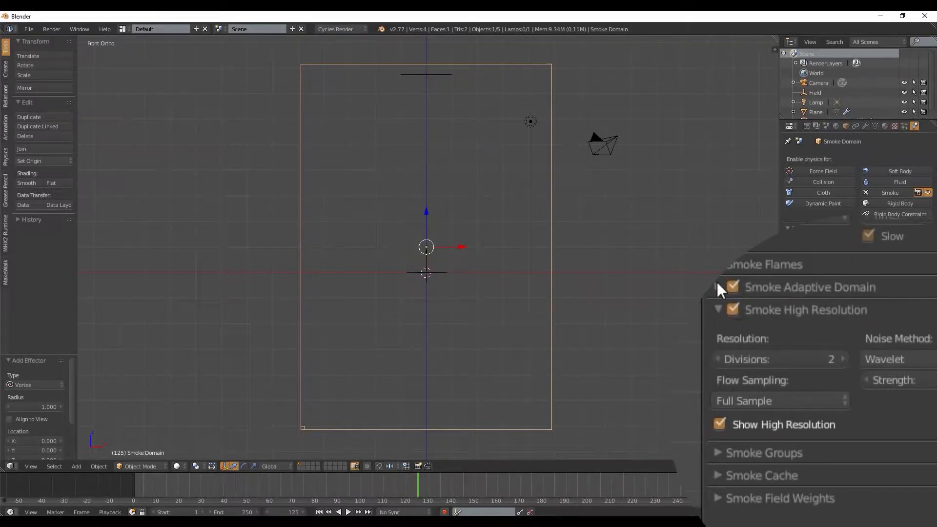
left_click(720, 287)
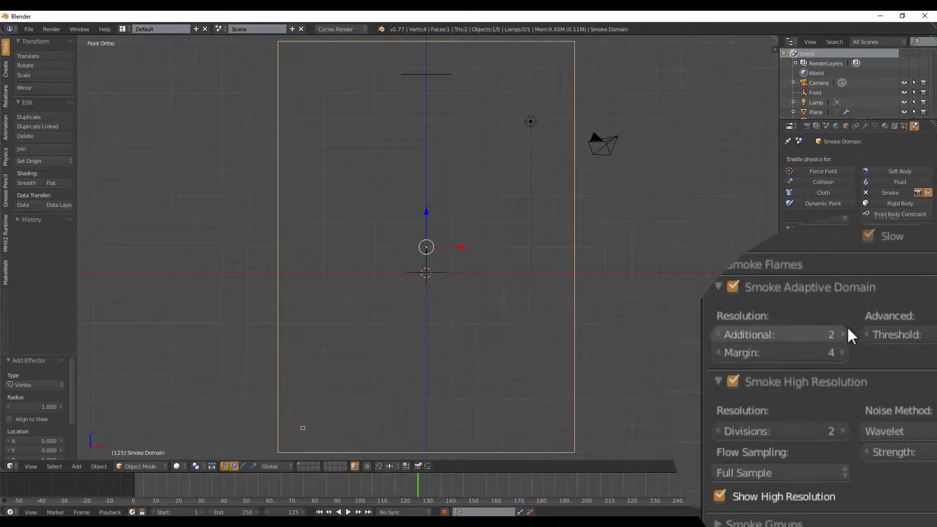
left_click(842, 431)
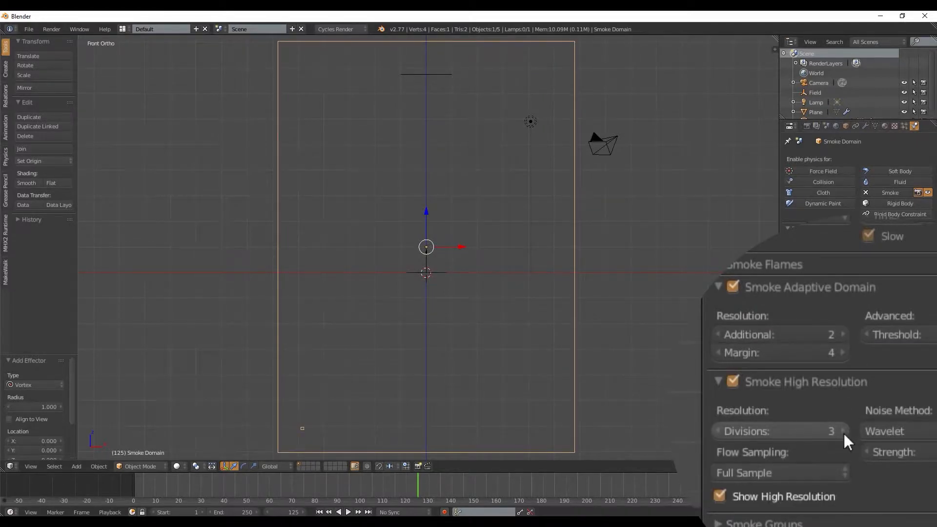
left_click(843, 430)
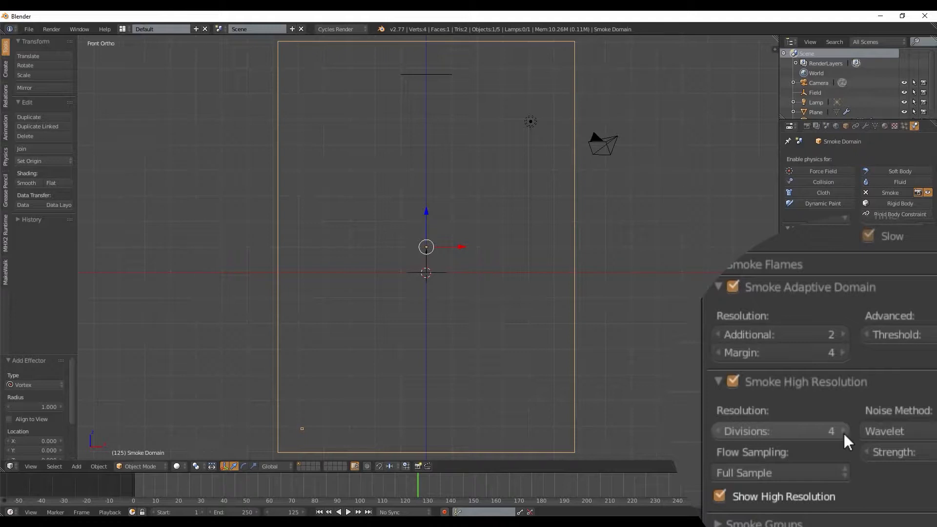
left_click(842, 431)
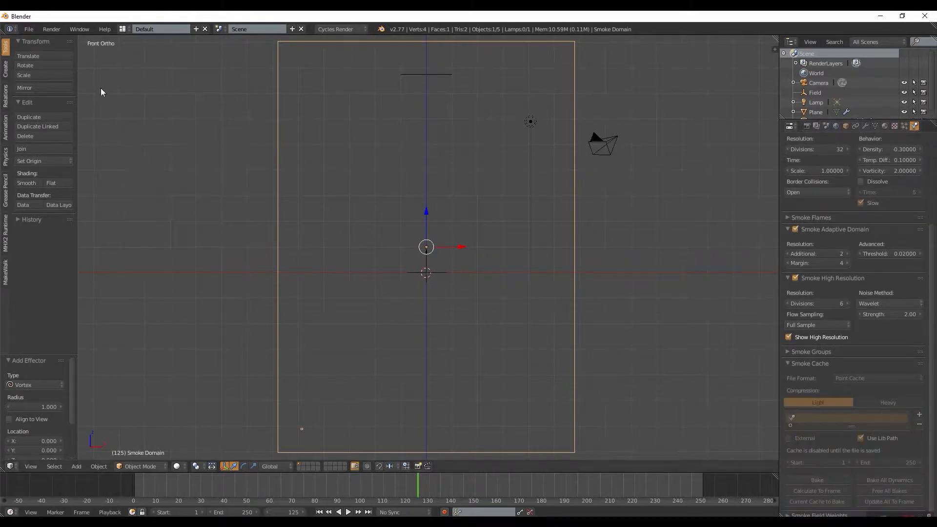
mouse_move(29, 28)
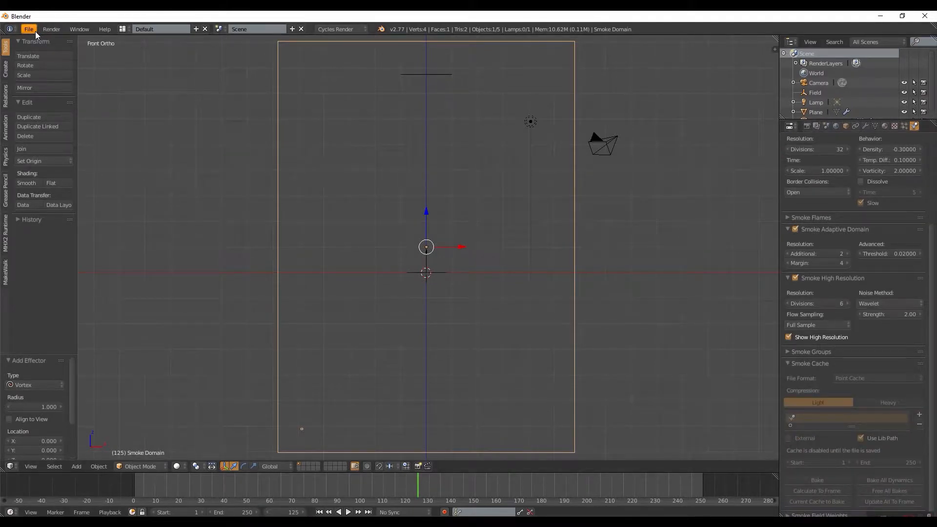
Save the scene as Tornado.blend and bake the smoke simulation cache
left_click(29, 29)
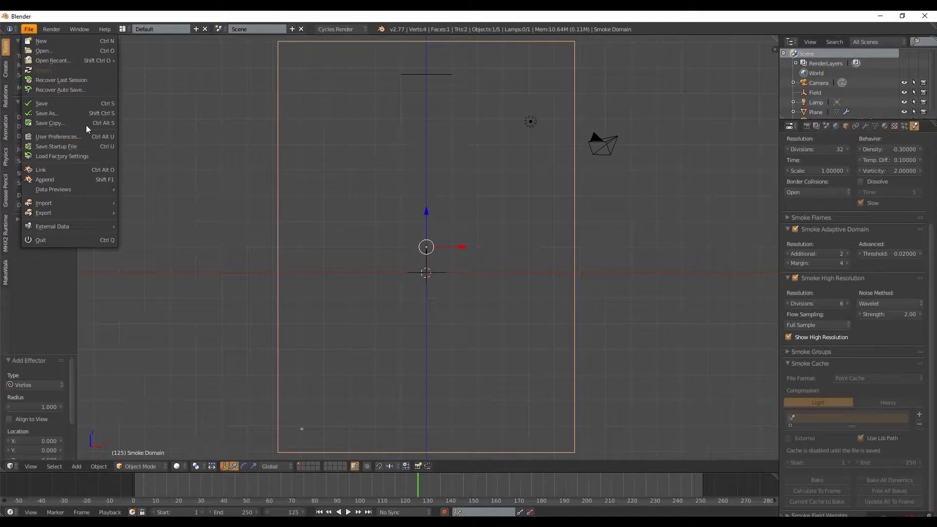
left_click(47, 113)
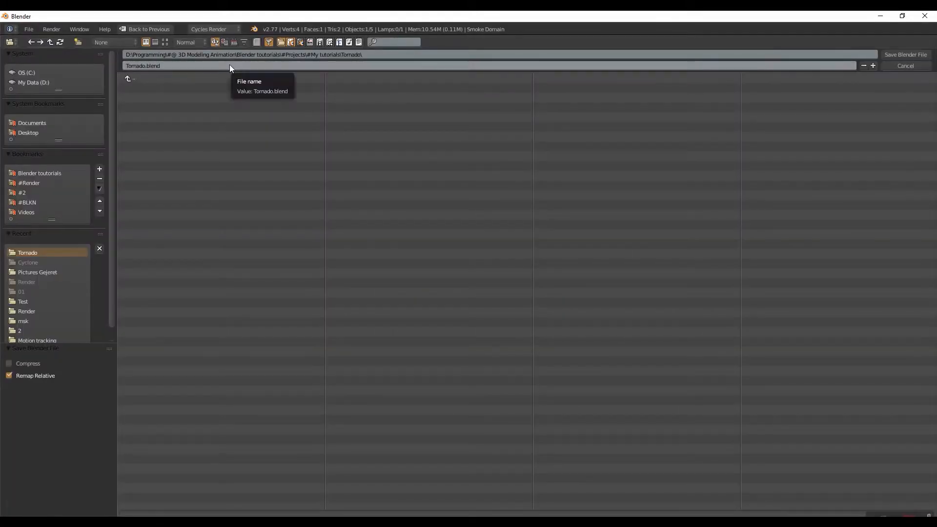
left_click(904, 55)
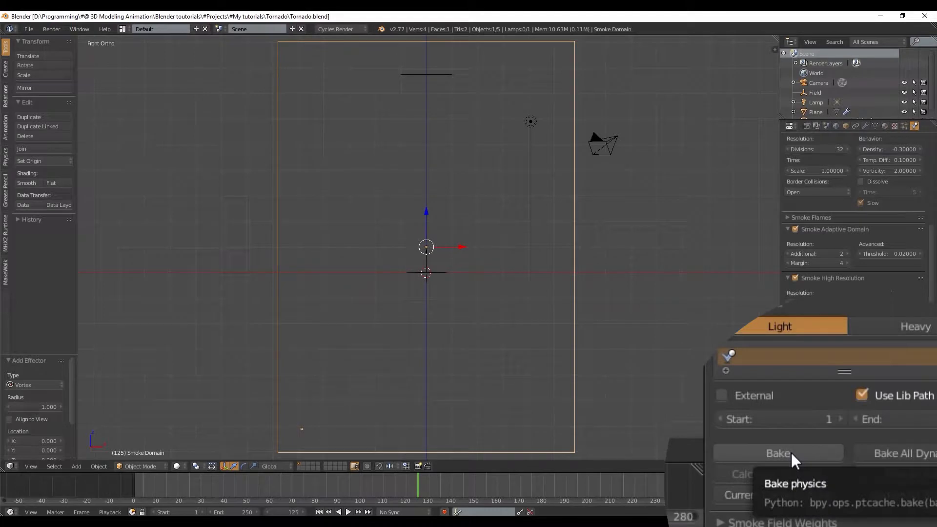
left_click(778, 453)
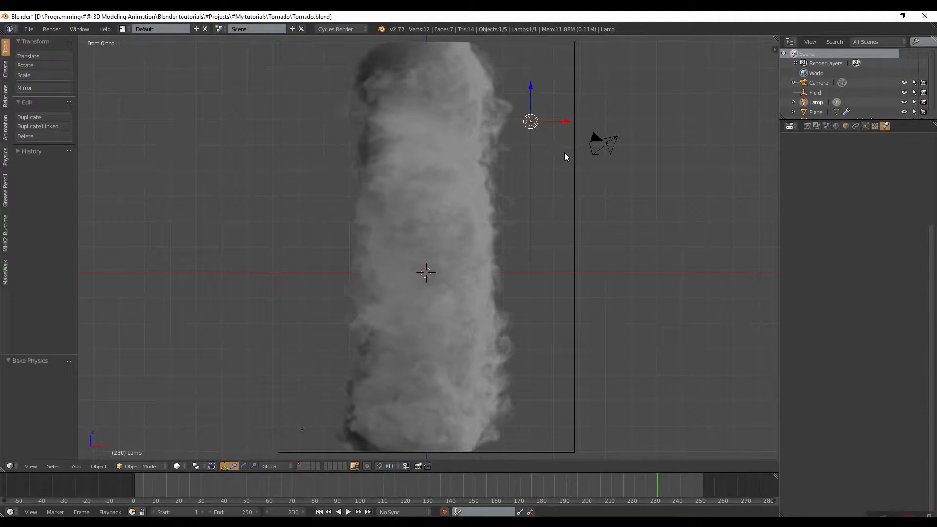
Enable nodes on the sun lamp and rotate it about 79° to light from the side
left_click(864, 126)
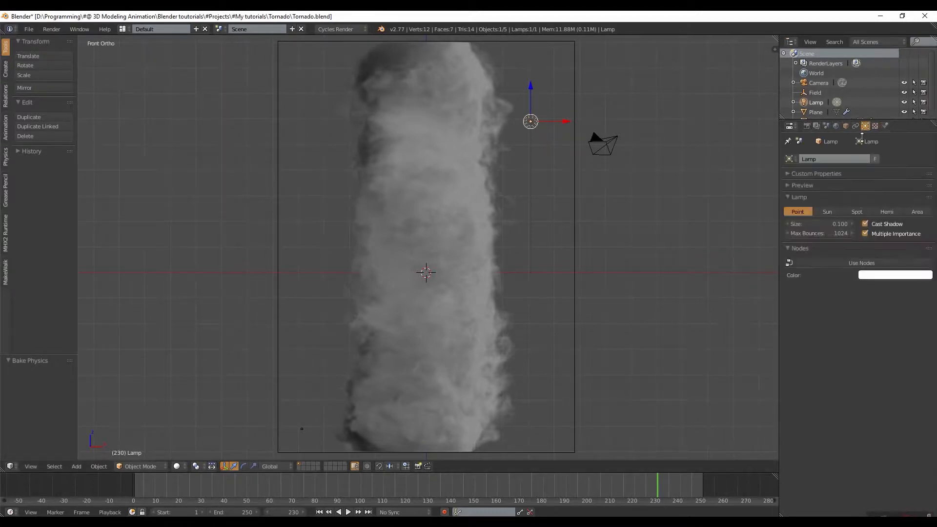
left_click(827, 212)
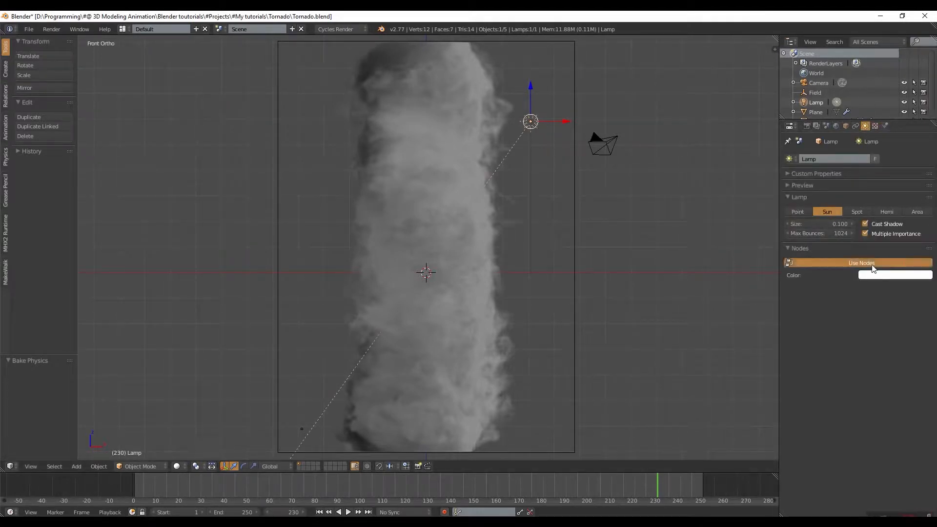
left_click(861, 263)
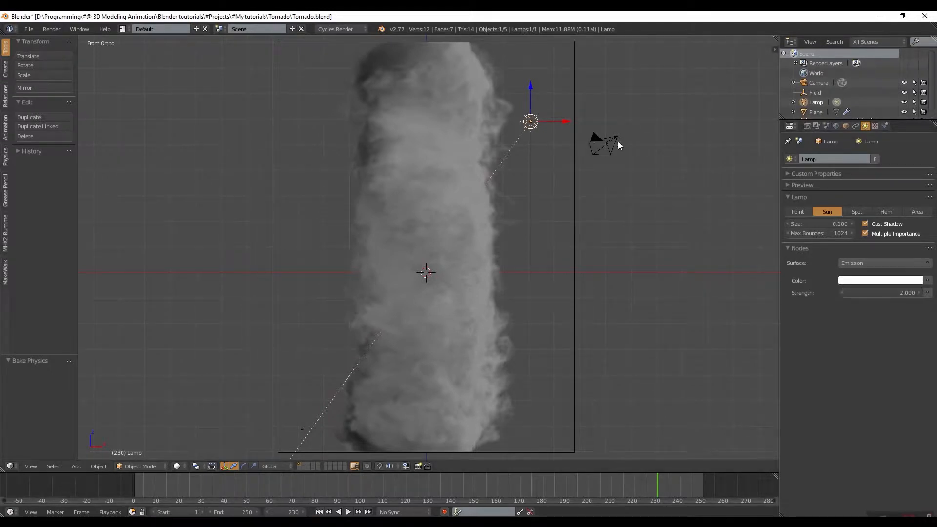
left_click_drag(529, 121, 640, 134)
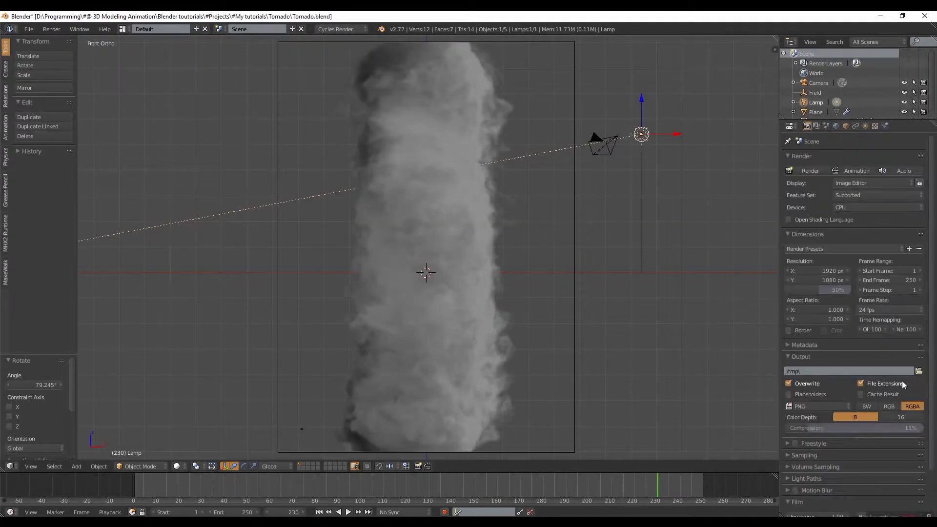
Scroll to the Film panel to make the render background transparent
scroll("down", 3)
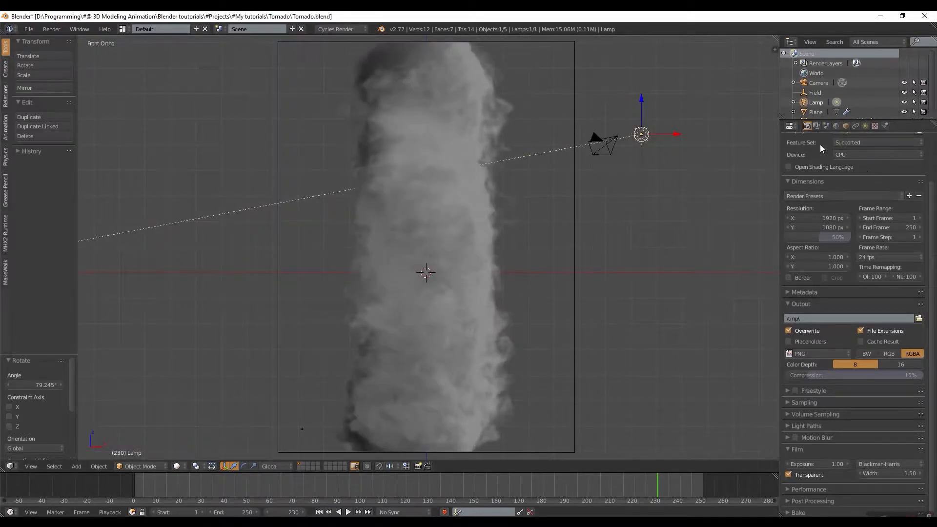
mouse_move(260, 443)
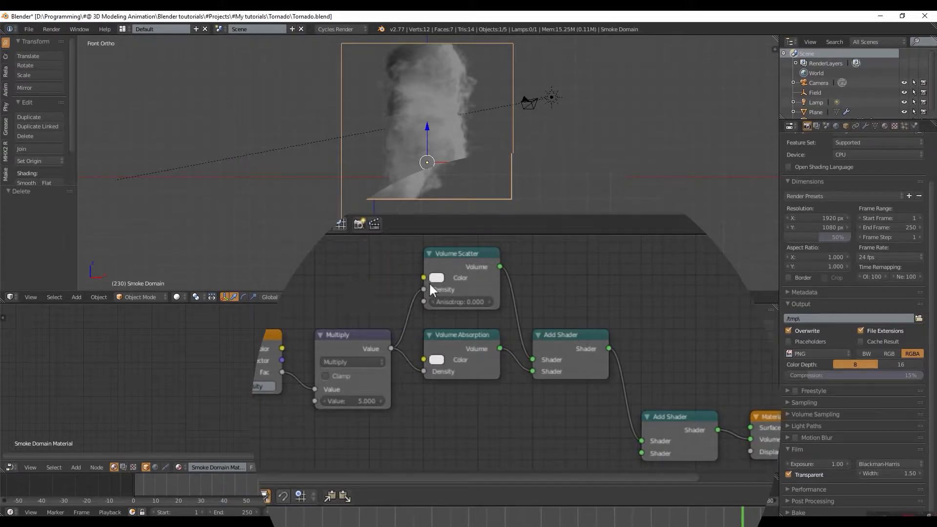
Set the Volume Scatter and Volume Absorption colours to a pale dusty pink
left_click(436, 277)
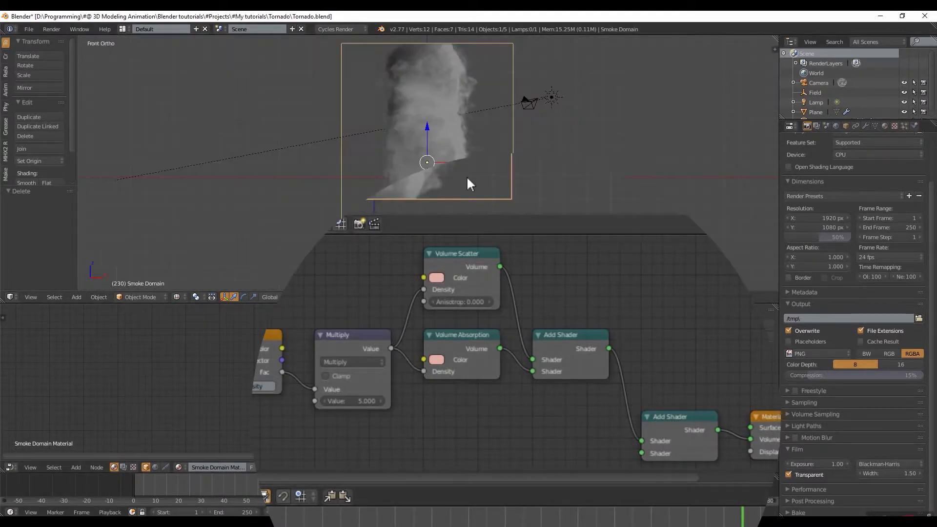
left_click(436, 278)
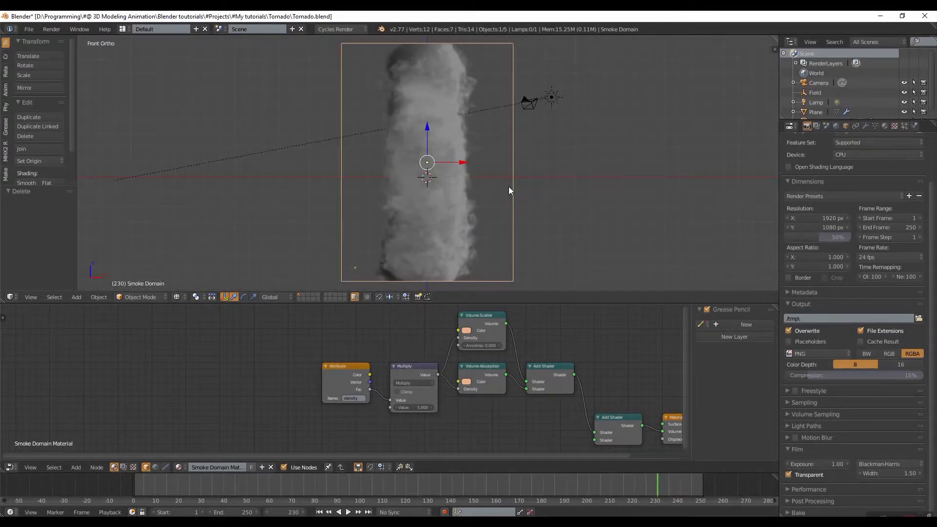
mouse_move(482, 202)
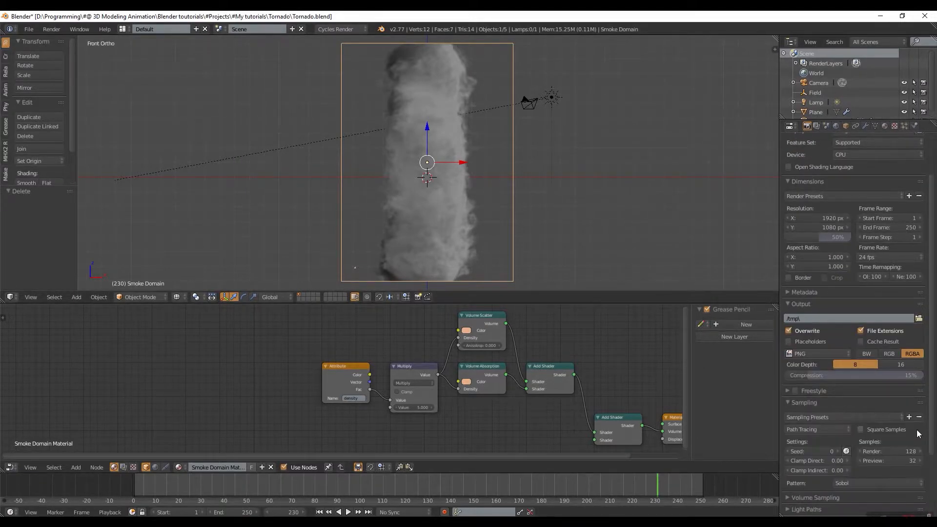
Lower the final render samples to 50
left_click(890, 451)
type("50")
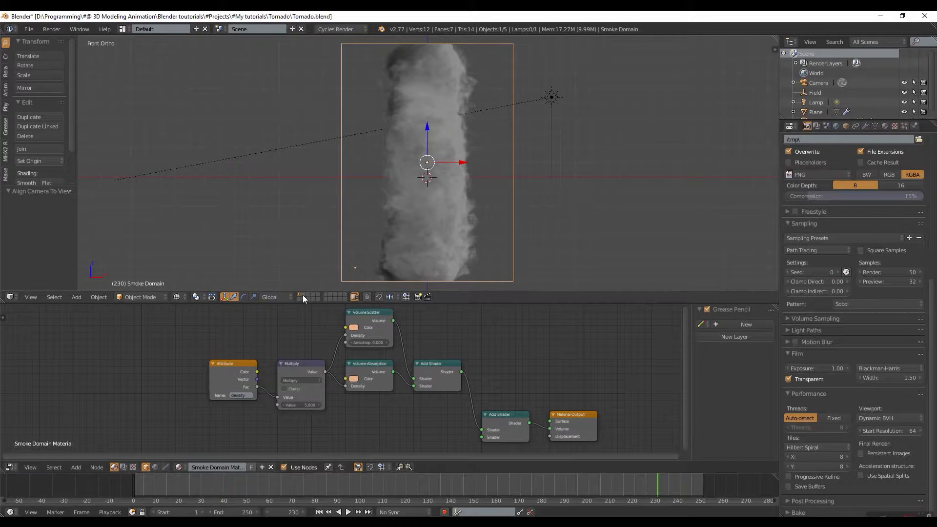
mouse_move(304, 297)
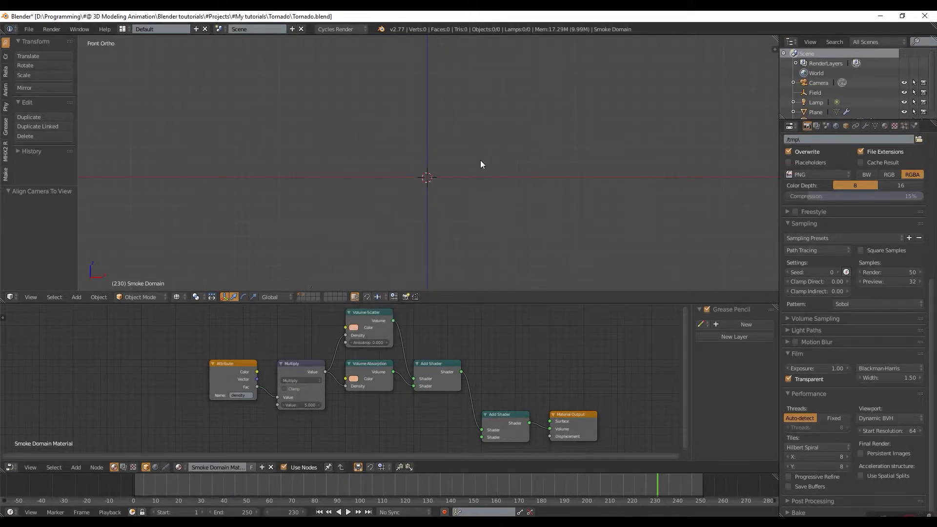
Add a cylinder at the centre of the empty layer
left_click(76, 297)
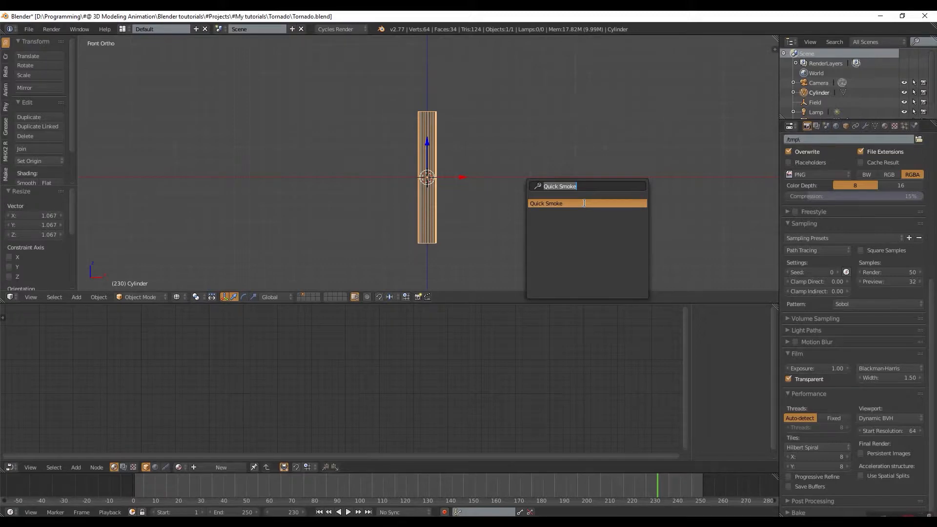
Apply Quick Smoke to the cylinder, creating a second smoke domain with its own material
left_click(546, 203)
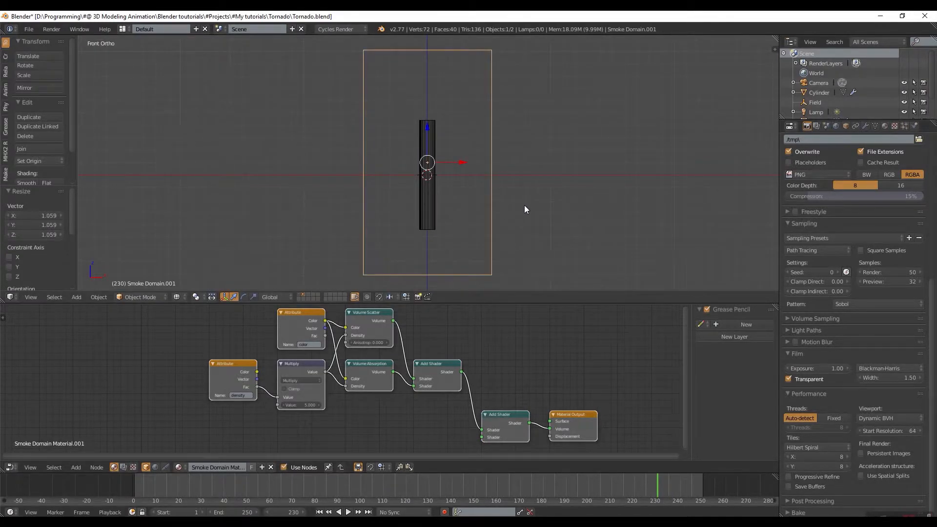
mouse_move(462, 207)
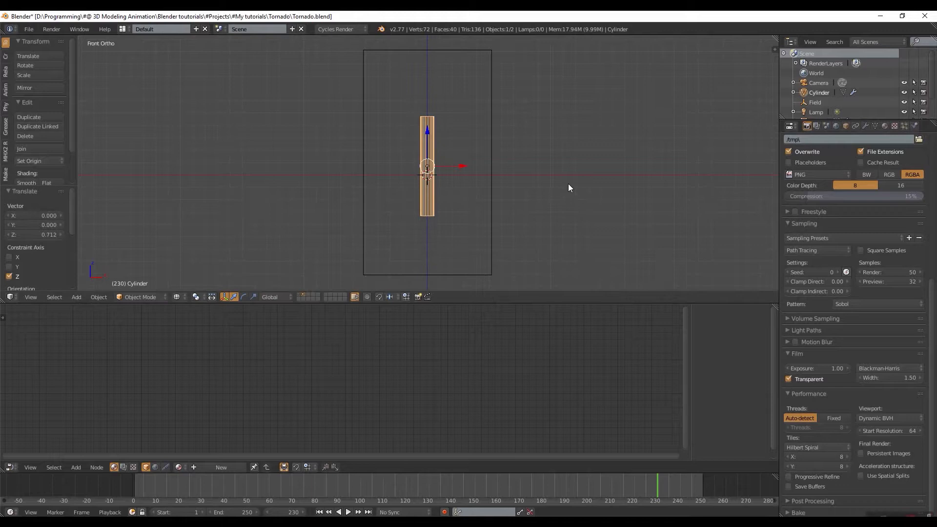
mouse_move(912, 174)
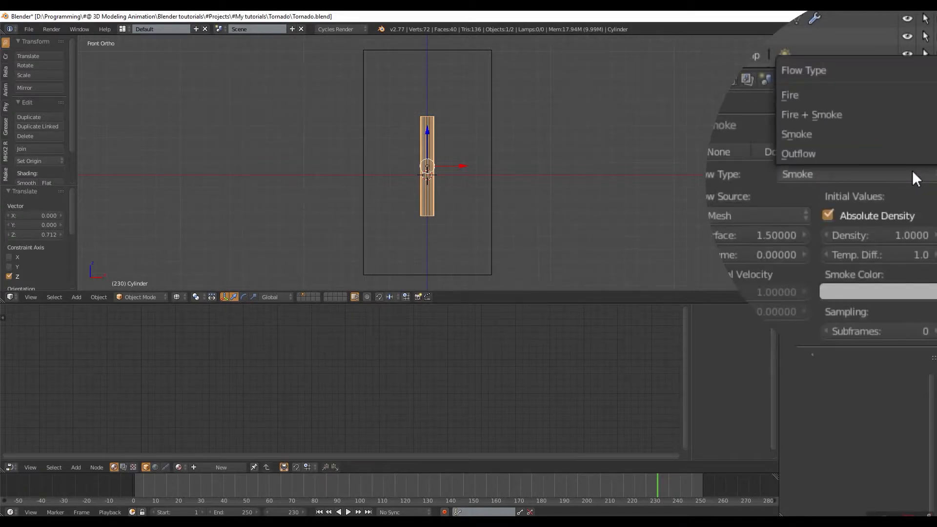
Switch the cylinder's flow type to Fire + Smoke and add a second force field, Field.001
left_click(812, 114)
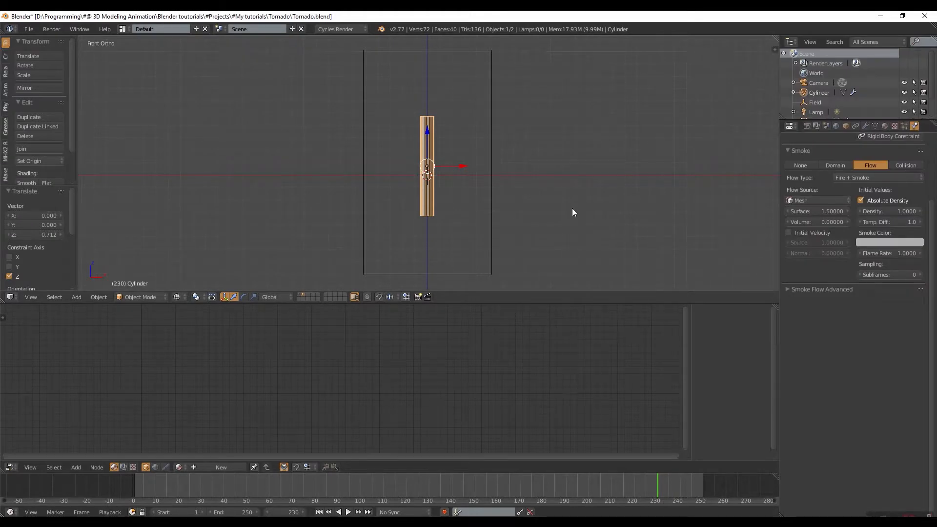
left_click(75, 297)
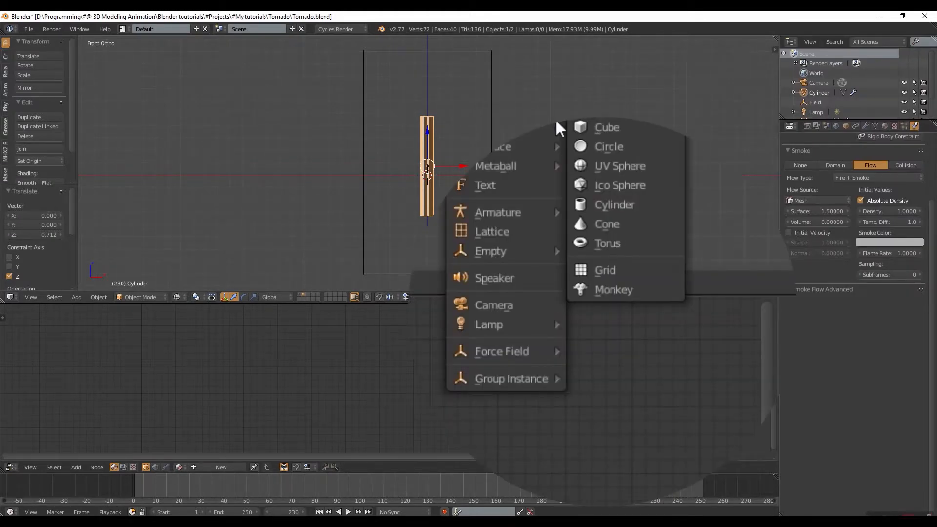
mouse_move(501, 350)
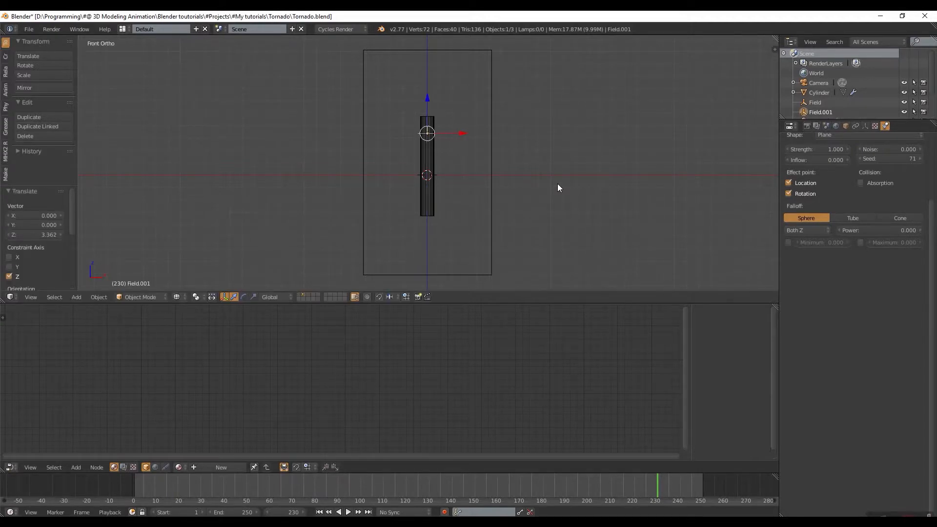
Set Field.001 strength to 5, domain density to -0.5, and high-resolution smoke with 2 divisions
left_click(817, 149)
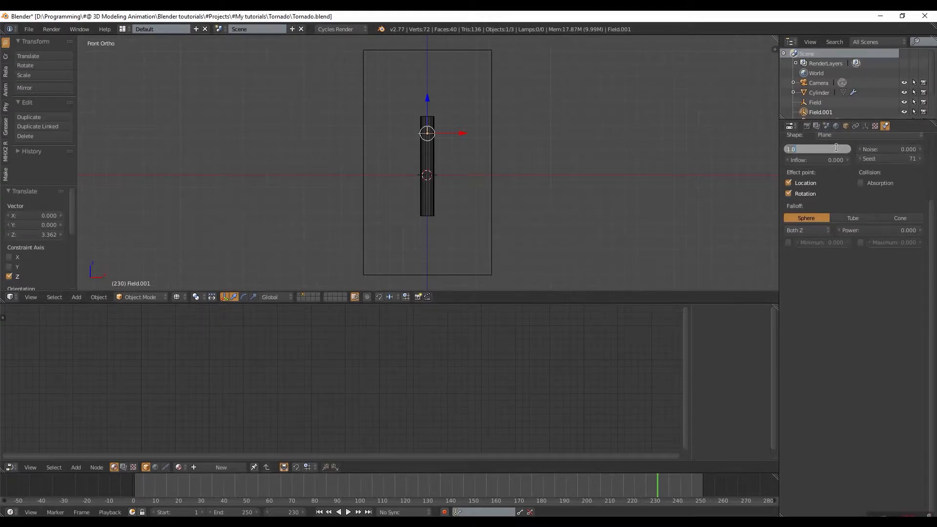
type("5")
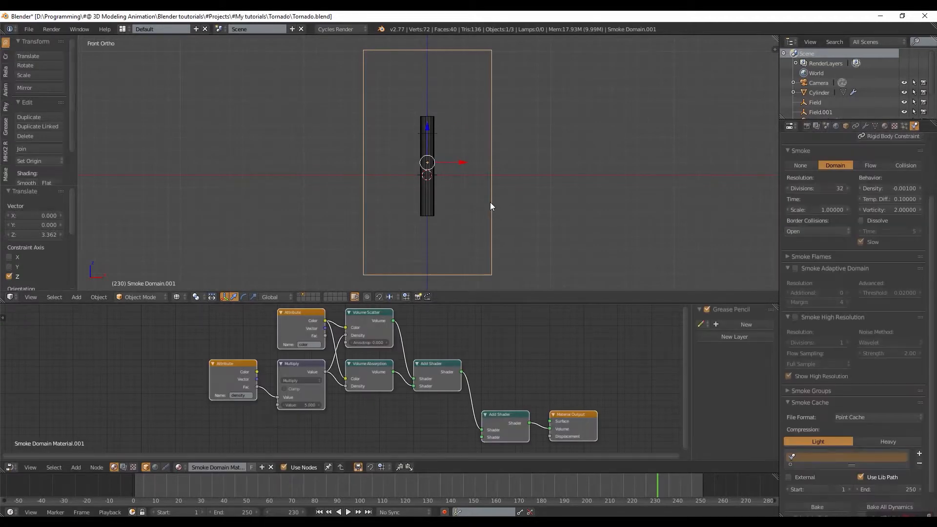
left_click(888, 189)
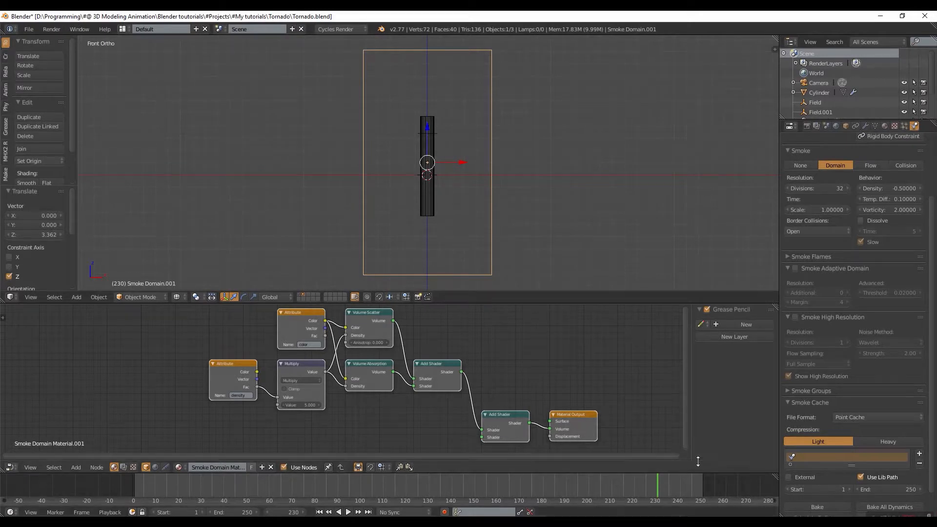
left_click(349, 513)
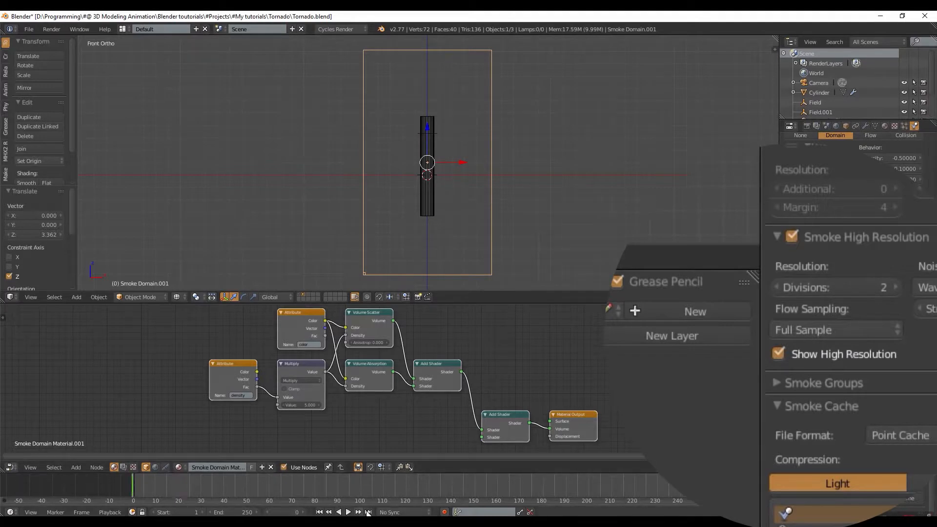
Play the simulation until the fire-and-smoke column forms in the new domain, then stop it
left_click(347, 512)
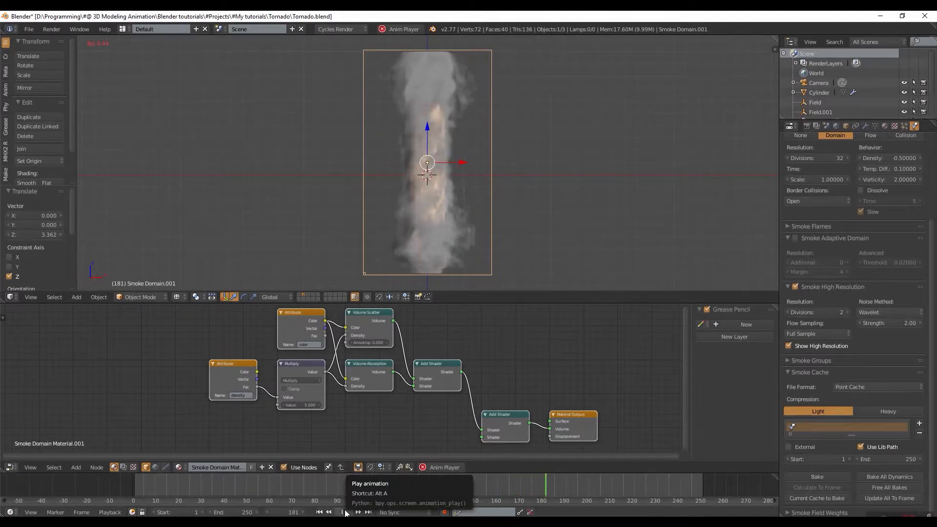
left_click(347, 512)
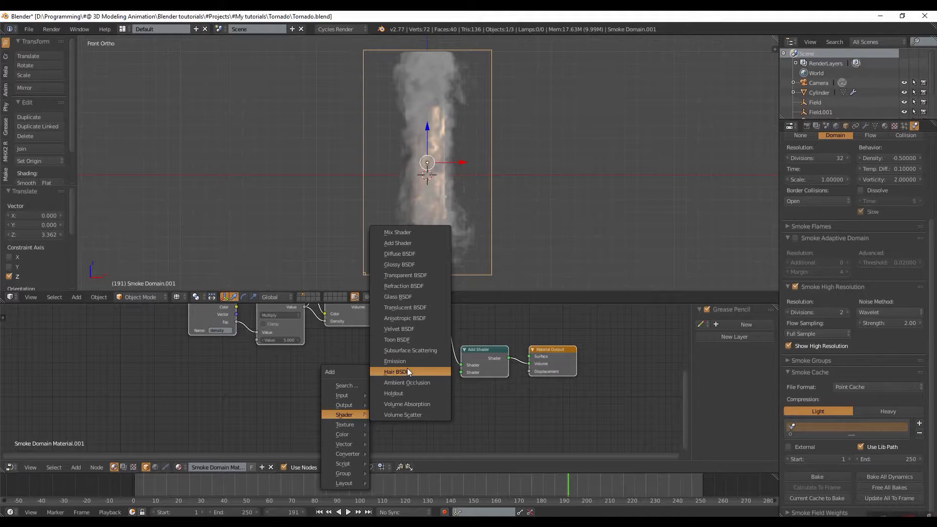
Add an Emission shader fed by a duplicated attribute/multiply pair renamed to 'flame'
left_click(395, 361)
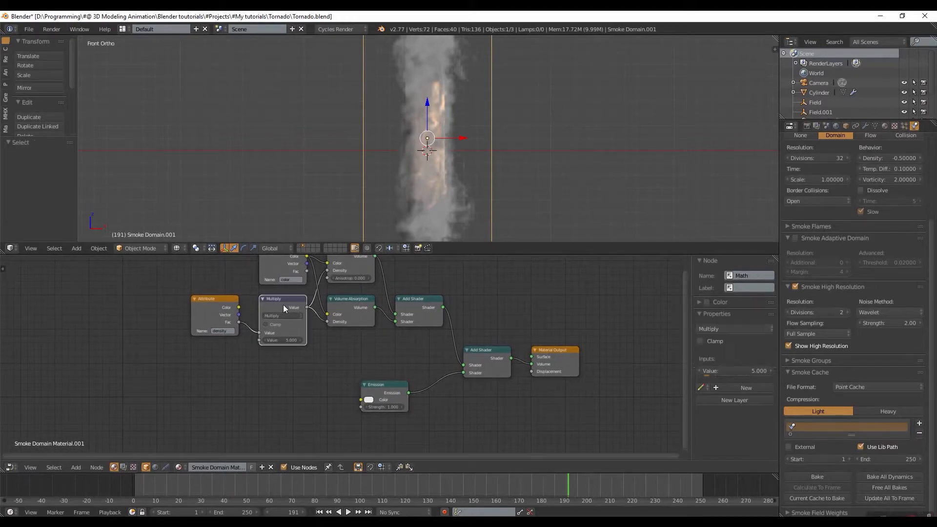
left_click(213, 298)
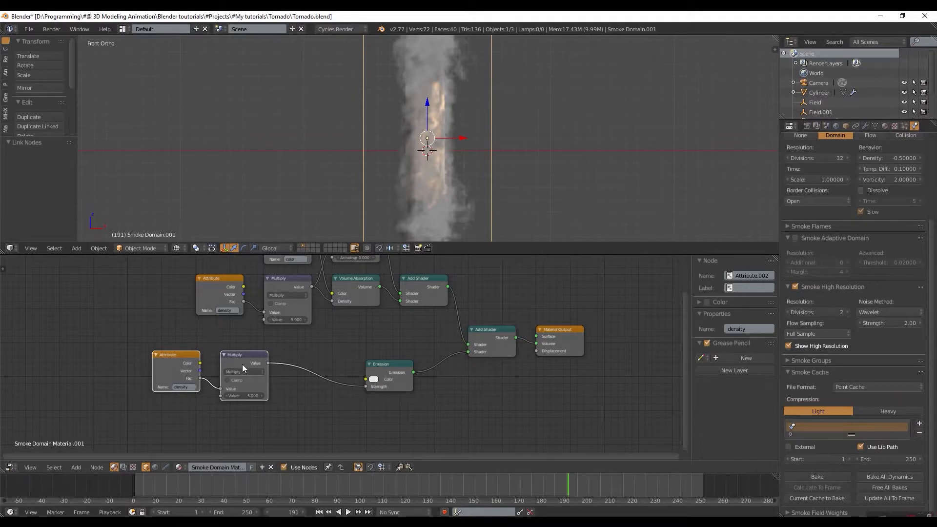
left_click_drag(244, 374, 270, 406)
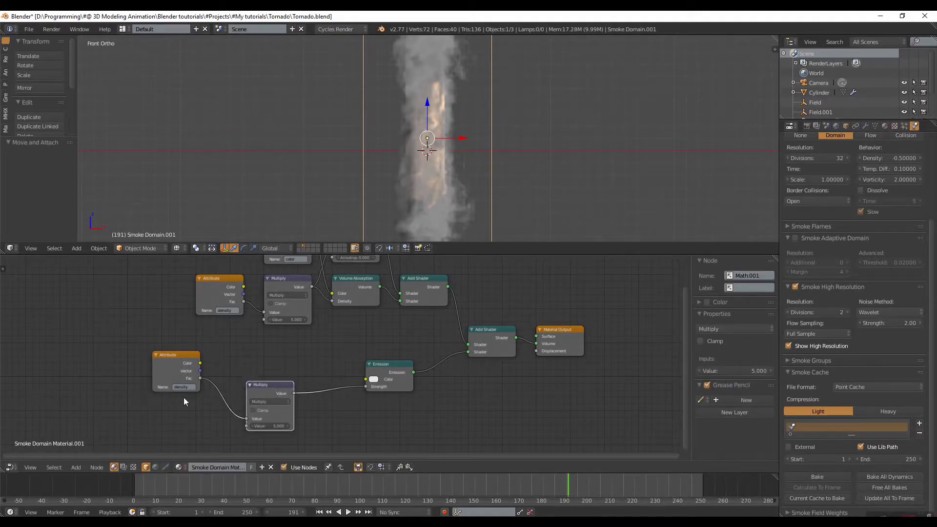
double_click(179, 386)
type("flame")
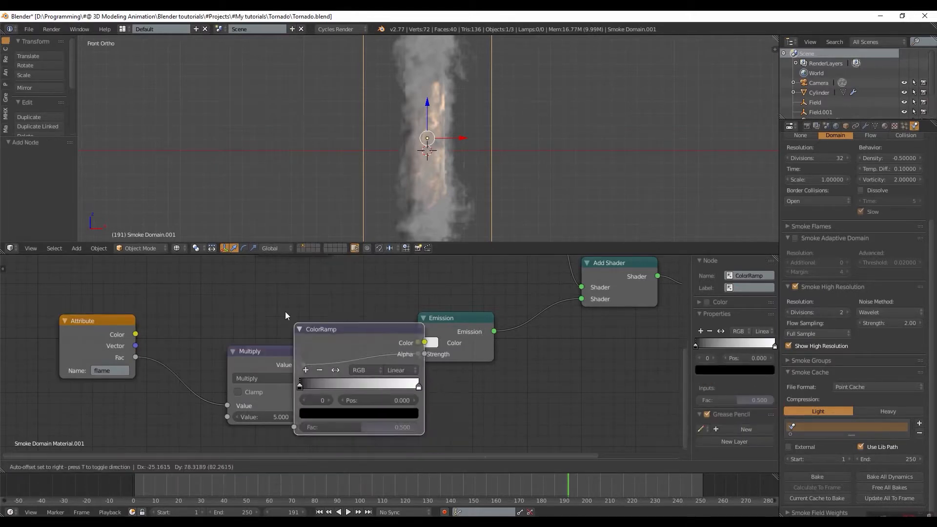
Insert a ColorRamp between multiply and emission, and make the new split area an image viewer
left_click_drag(358, 329, 243, 260)
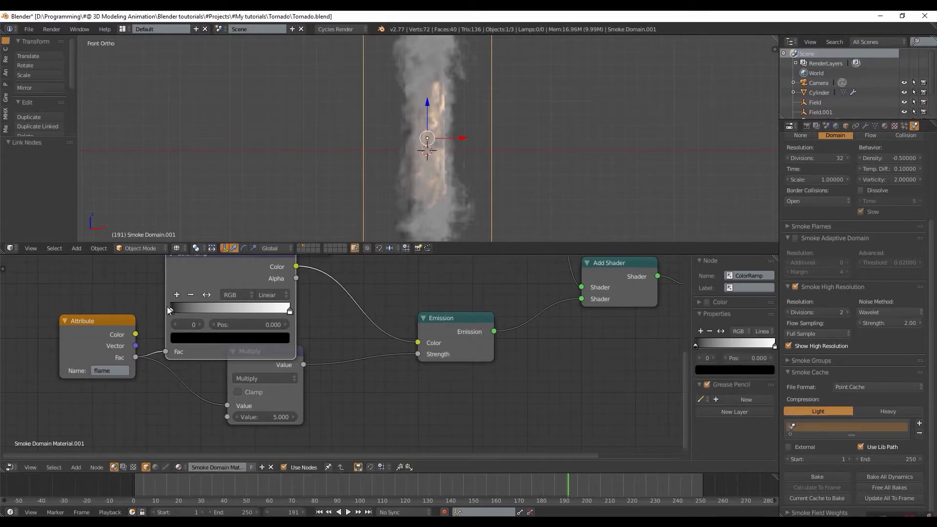
mouse_move(225, 336)
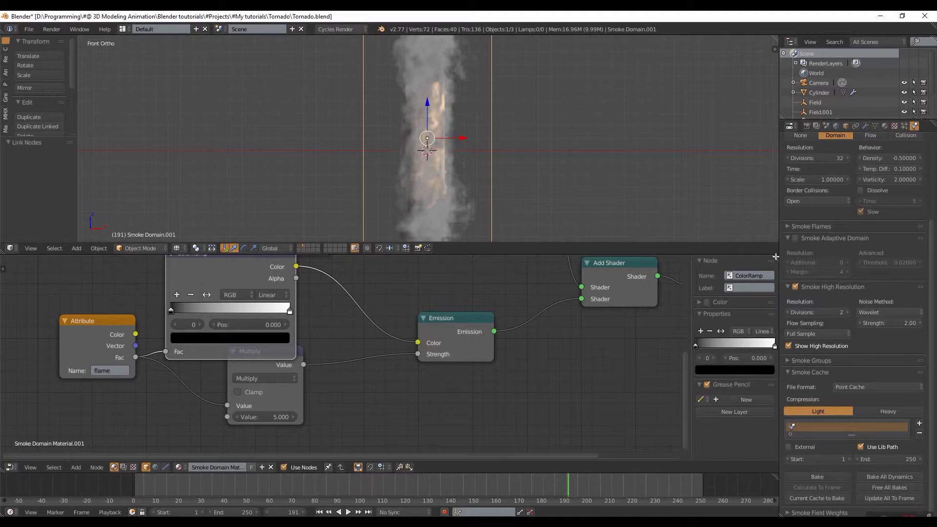
mouse_move(780, 258)
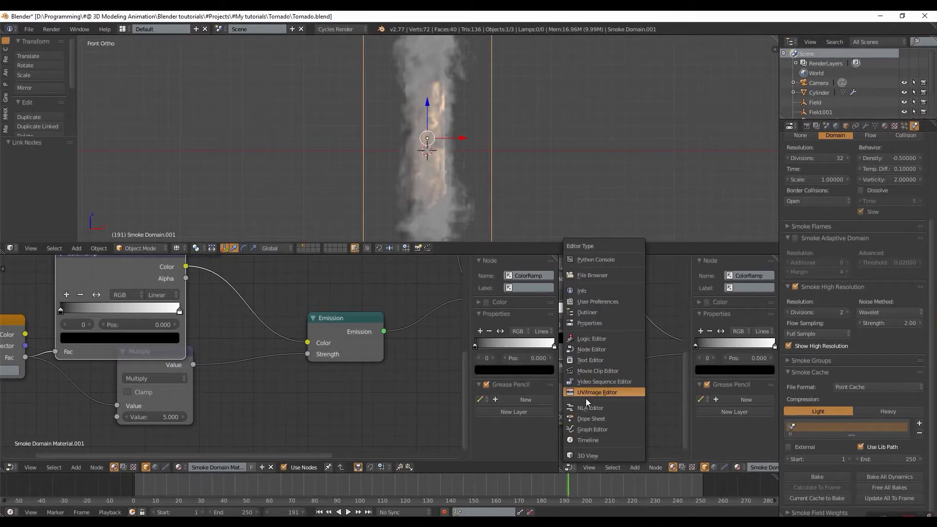
left_click(597, 393)
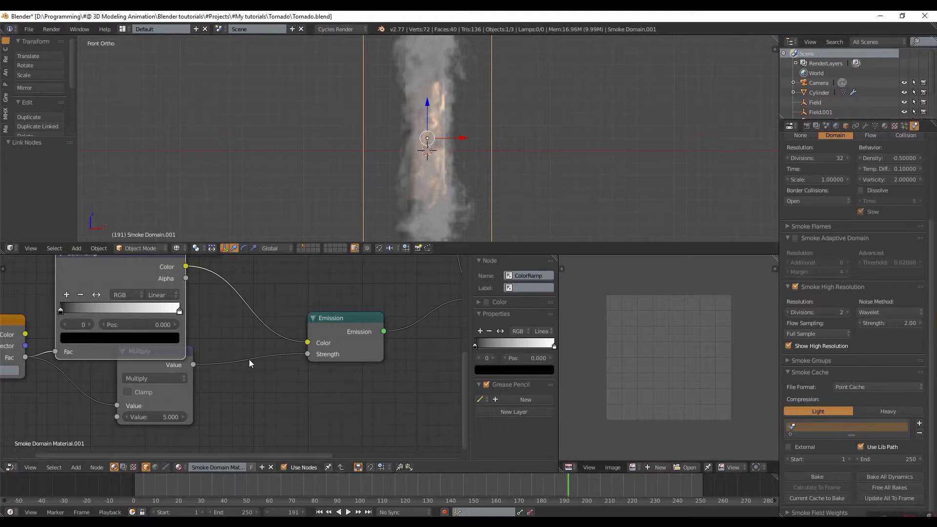
mouse_move(67, 298)
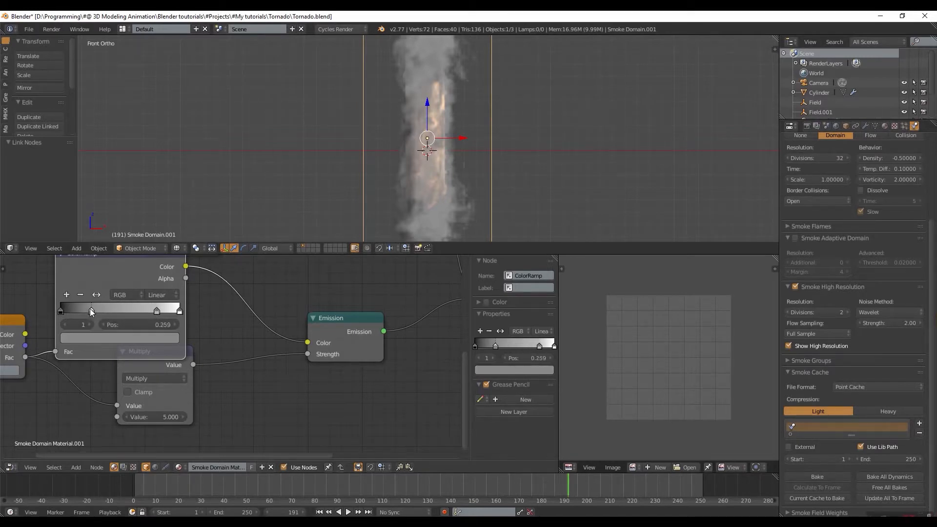
Position a new colour stop along the flame ColorRamp beside the candle reference photo
left_click_drag(91, 310, 103, 311)
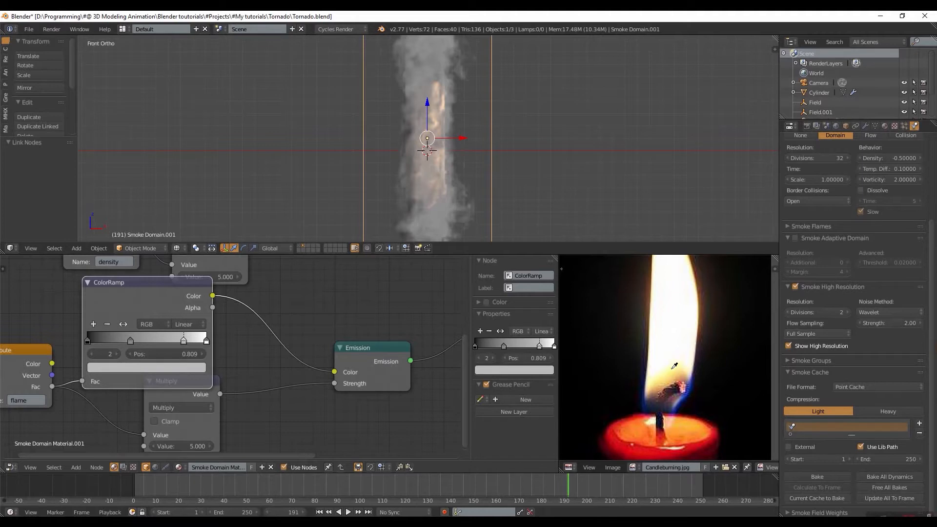
mouse_move(669, 375)
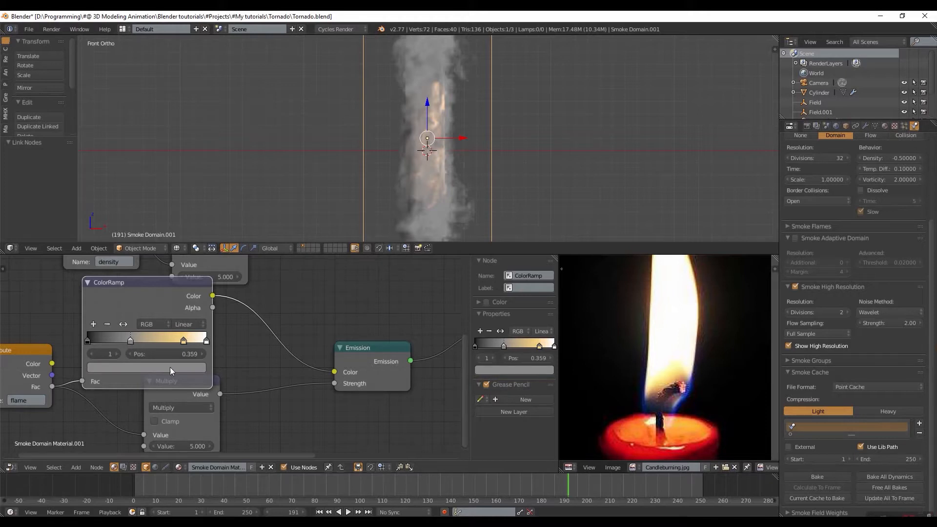
Recolour a flame ramp stop to dark orange matching the candle photo
left_click(146, 367)
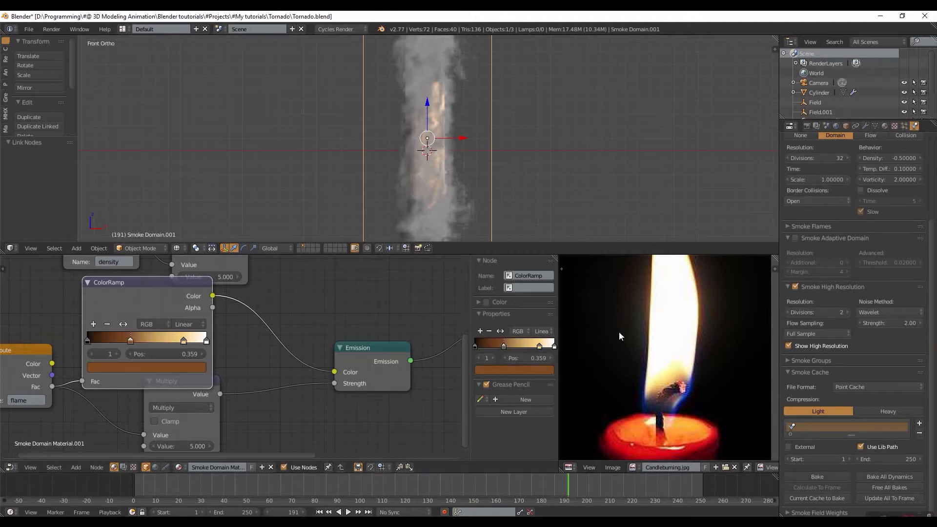
left_click(145, 366)
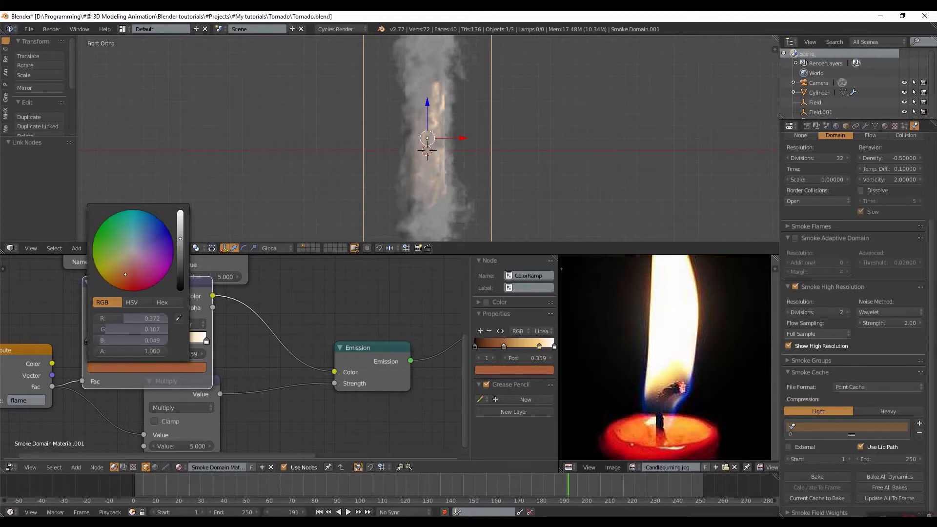
left_click_drag(125, 274, 121, 282)
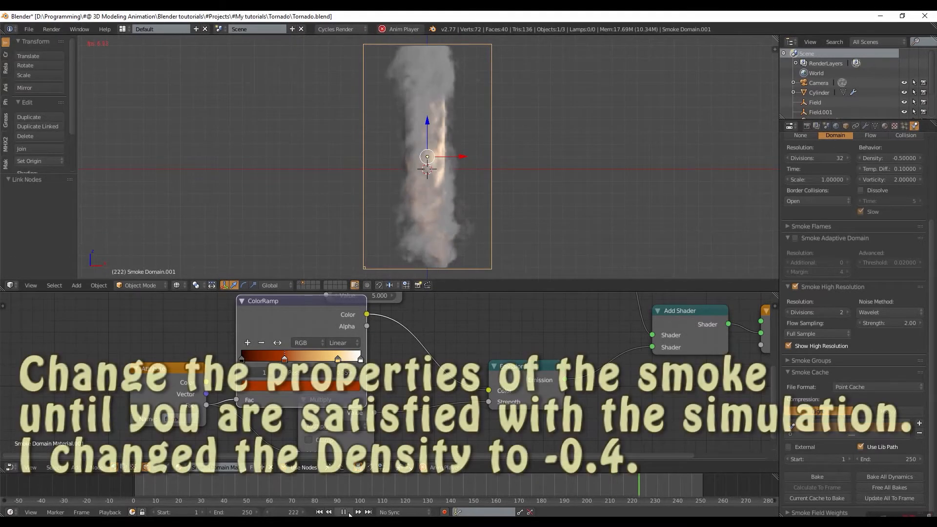
Lower the domain density and raise the smoke density multiplier from 5 to 10, then replay
left_click(890, 158)
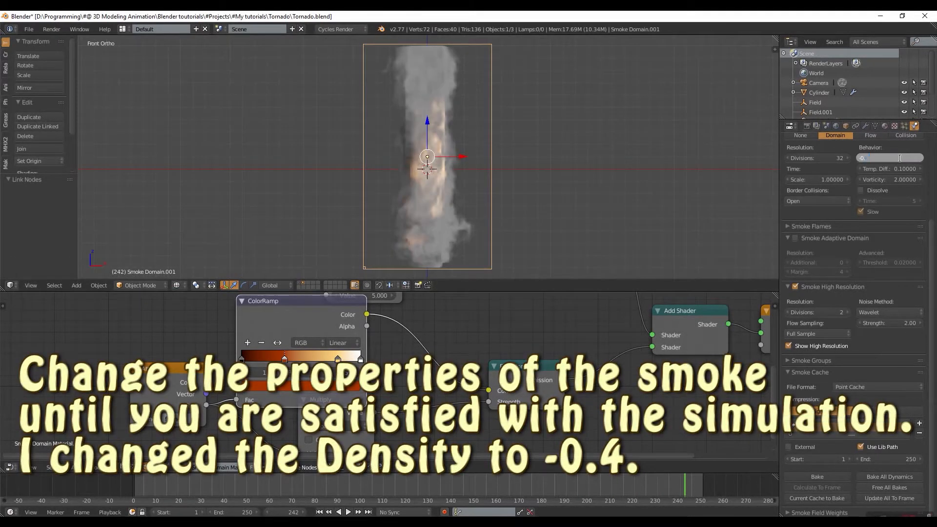
left_click(343, 513)
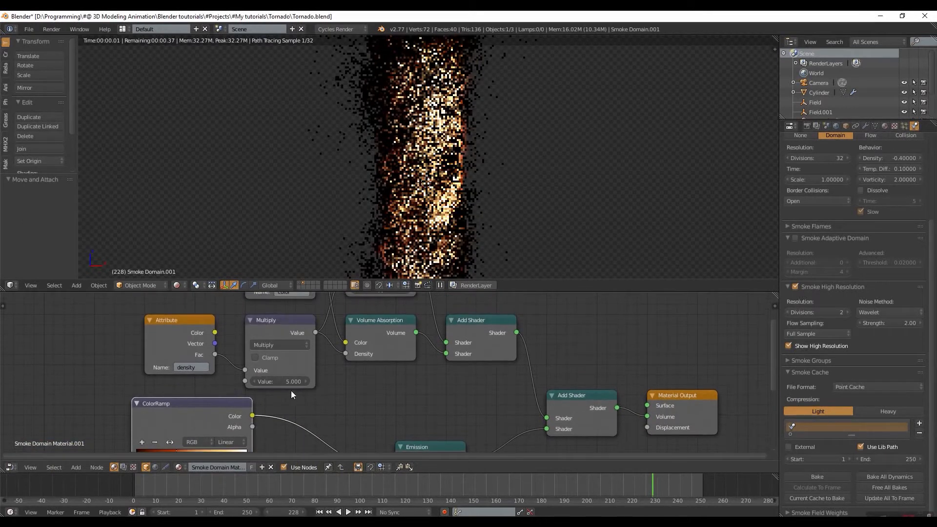
left_click(282, 382)
type("10")
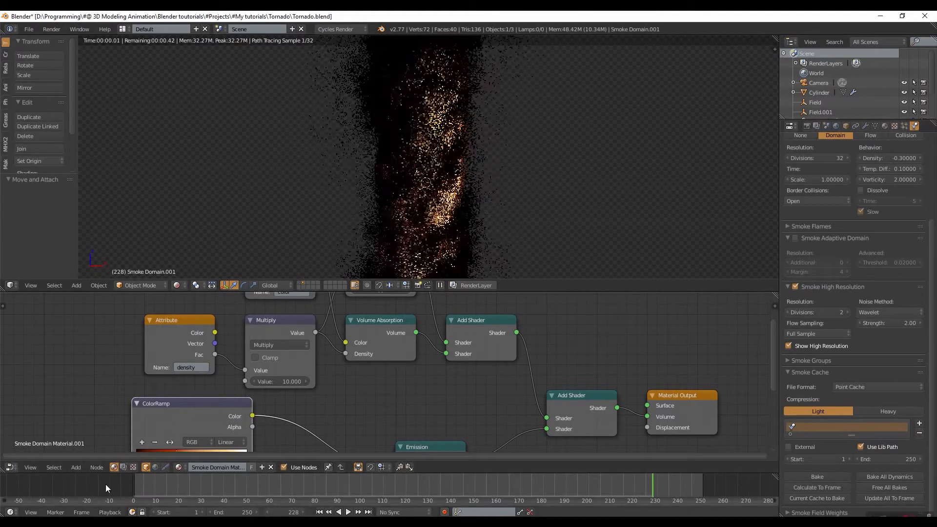
left_click(348, 511)
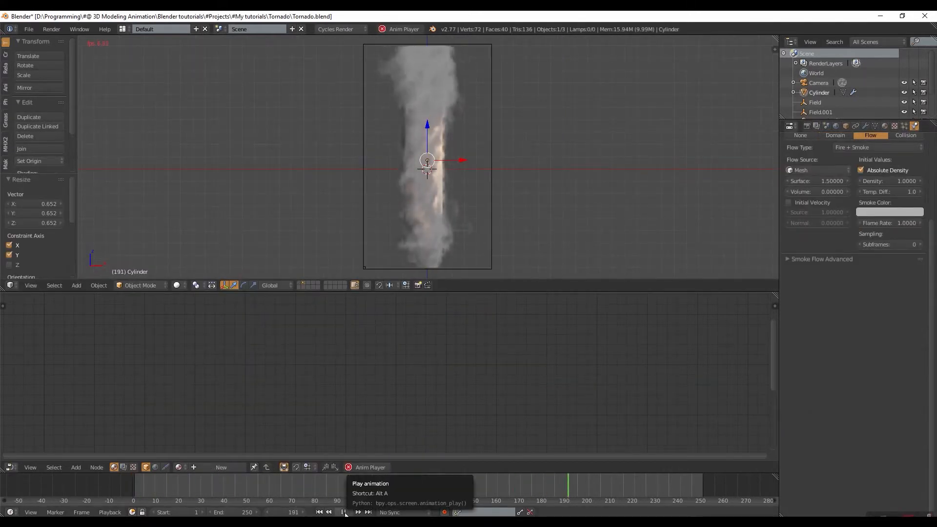
Stop playback, set high-resolution divisions to 6 and enable adaptive domain with 2 additional cells
left_click(346, 513)
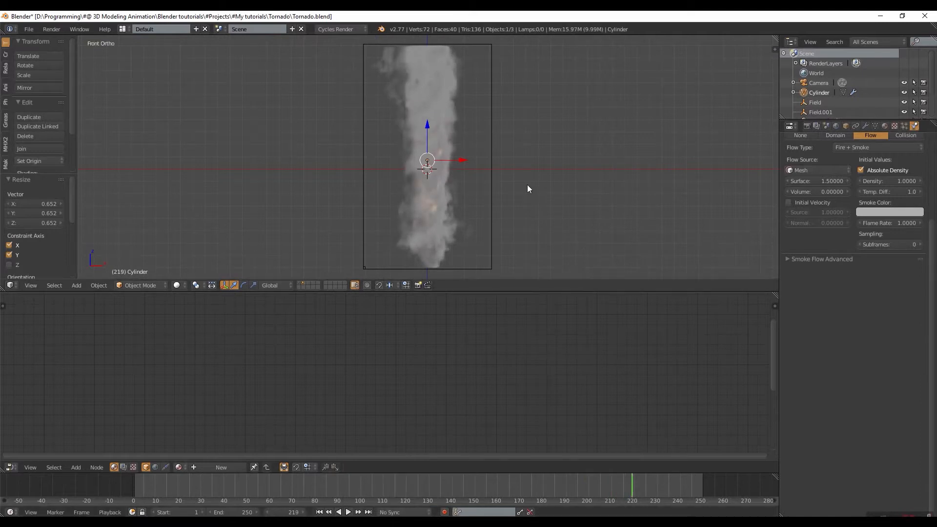
scroll("up", 3)
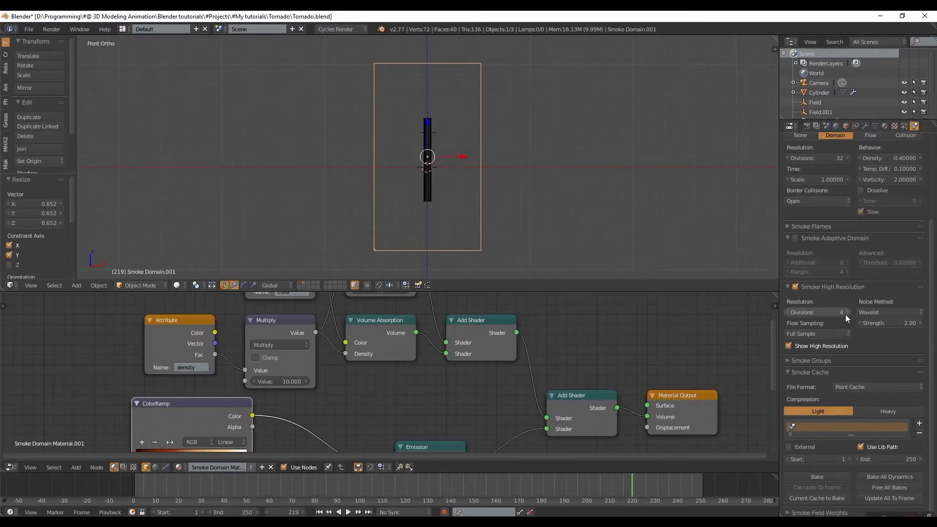
left_click(836, 313)
type("6")
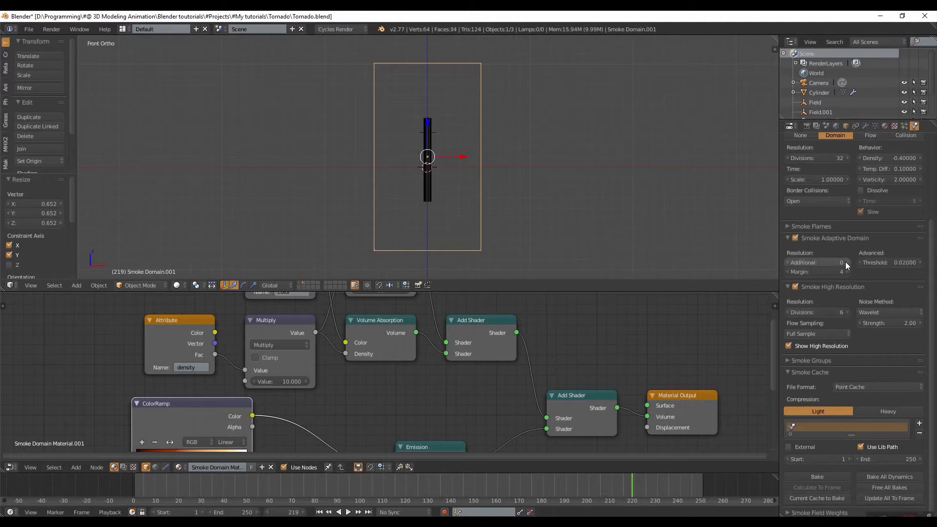
left_click(822, 264)
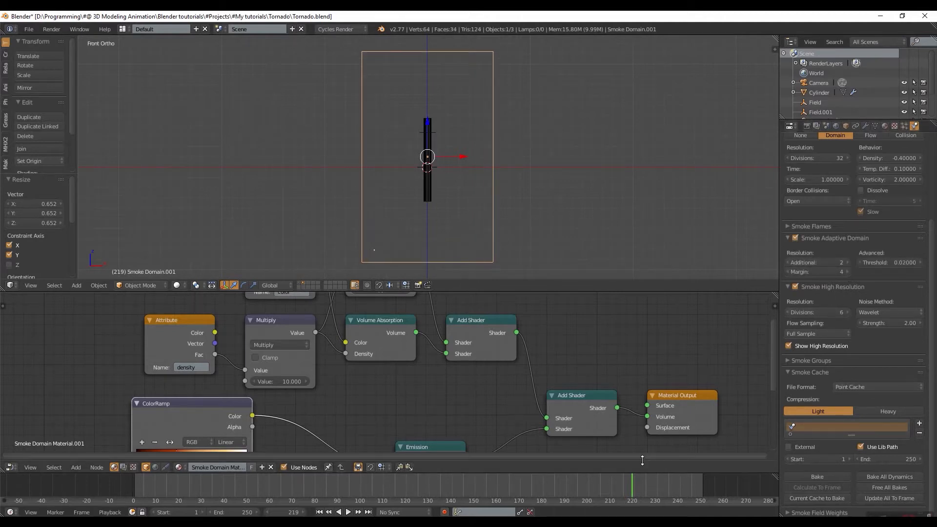
Free the previous smoke bake after lowering the density multiplier to 7
left_click(817, 477)
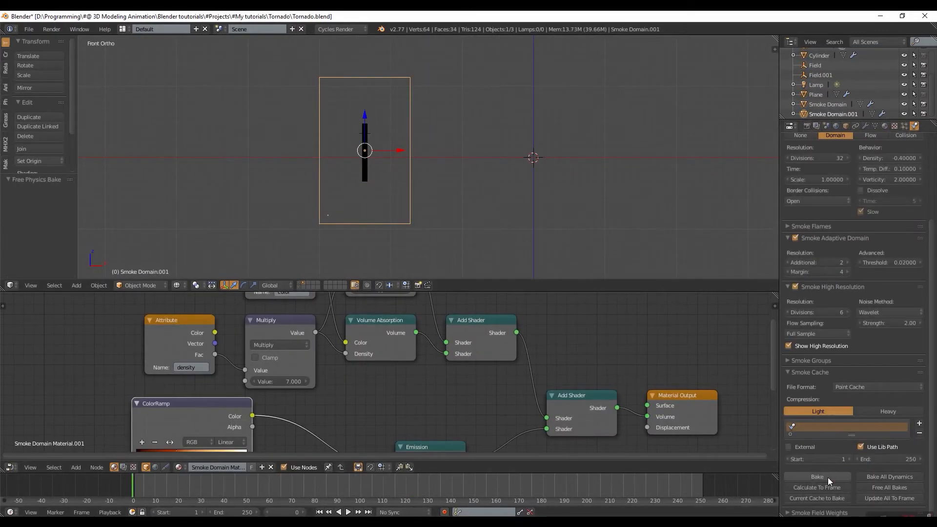
Start baking the smoke simulation from the Smoke Cache panel
left_click(816, 477)
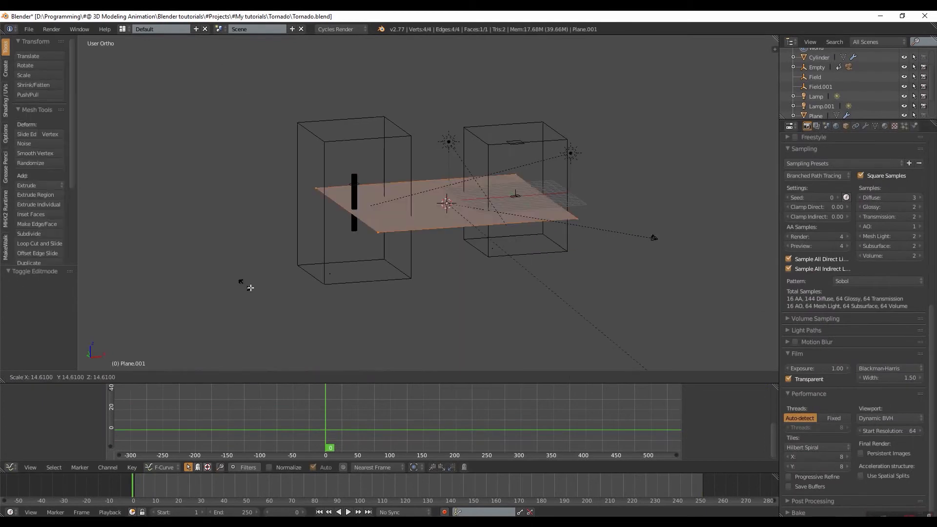
Displace the floor plane into rugged terrain and add a second plane rotated about Z
left_click(28, 233)
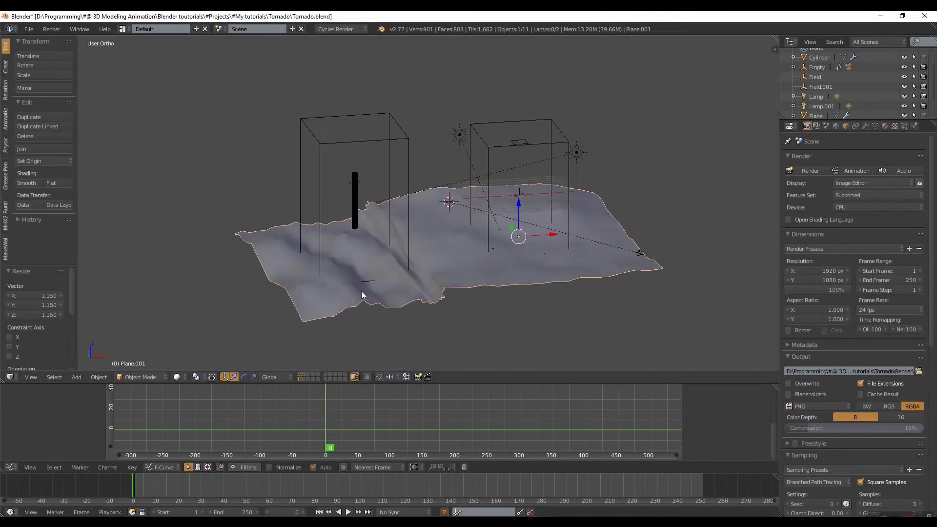
key("Tab")
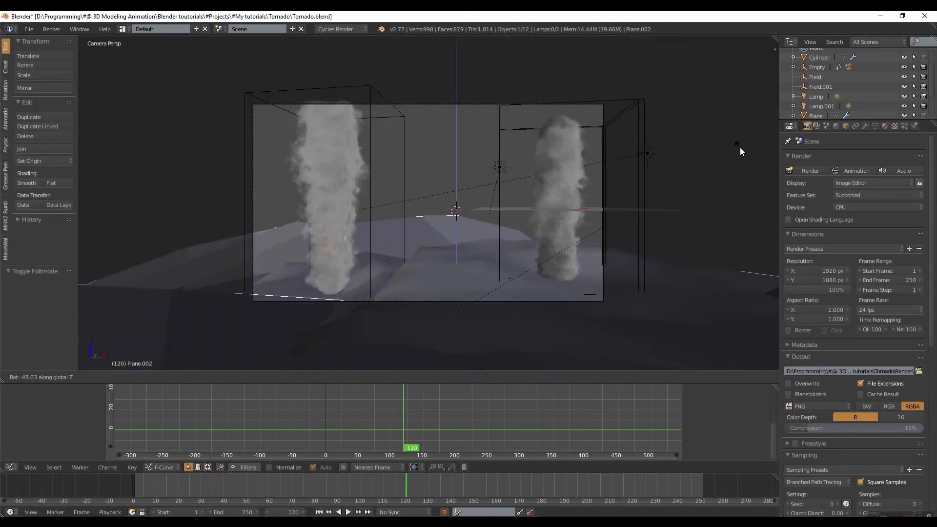
key("Tab")
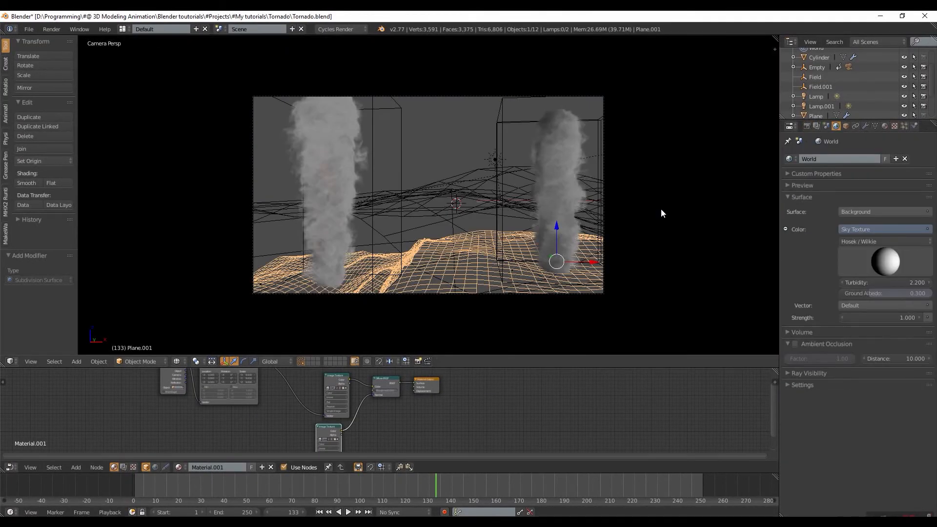
mouse_move(808, 126)
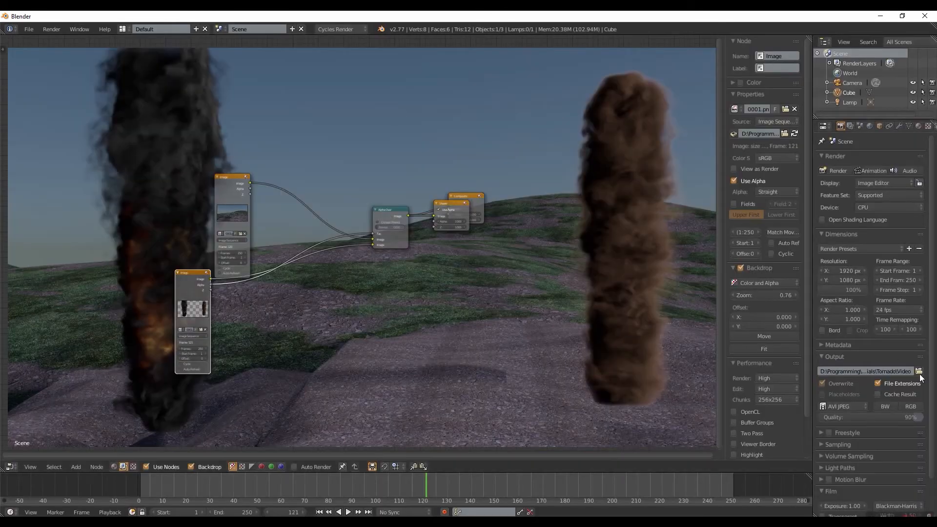
mouse_move(873, 172)
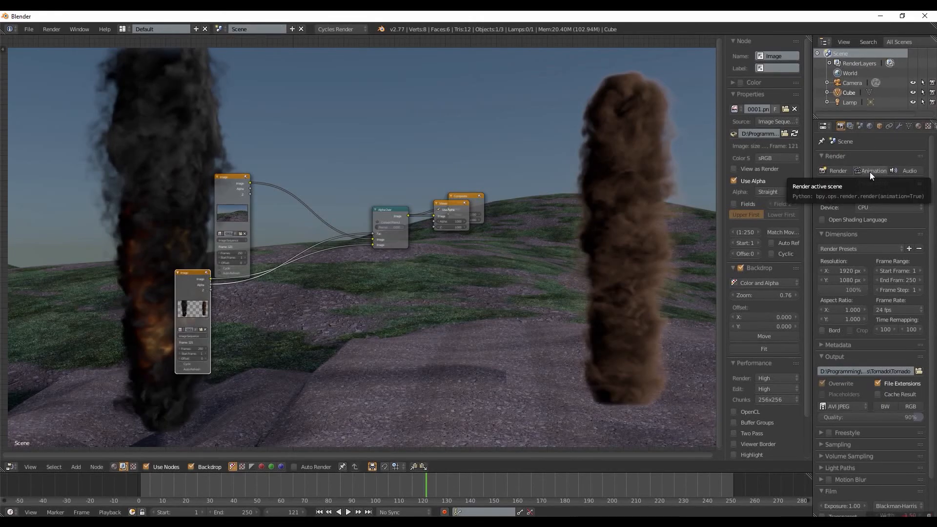